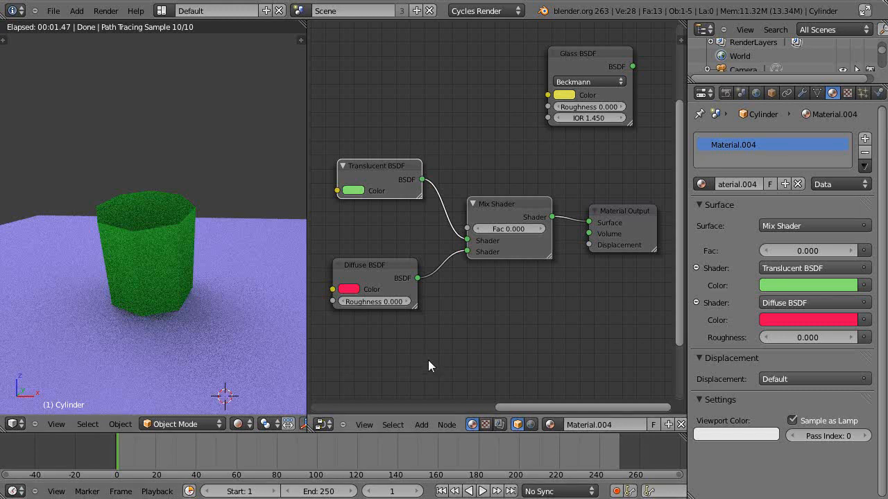
mouse_move(421, 360)
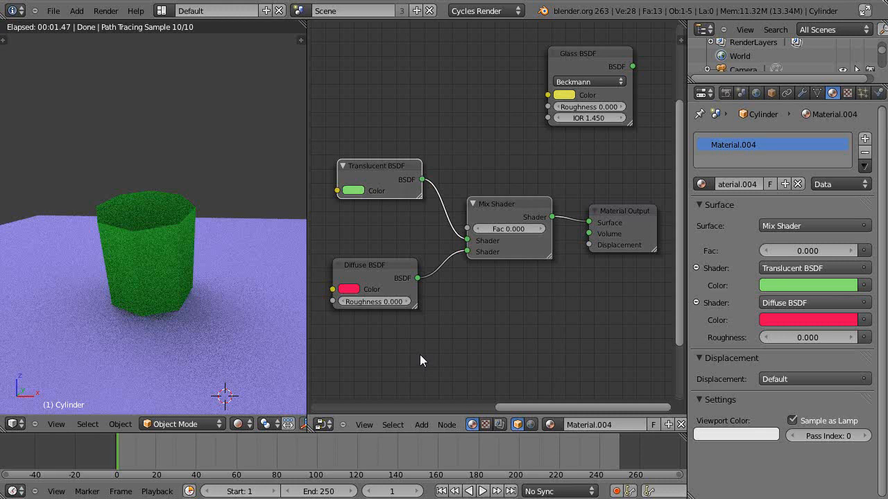
mouse_move(419, 349)
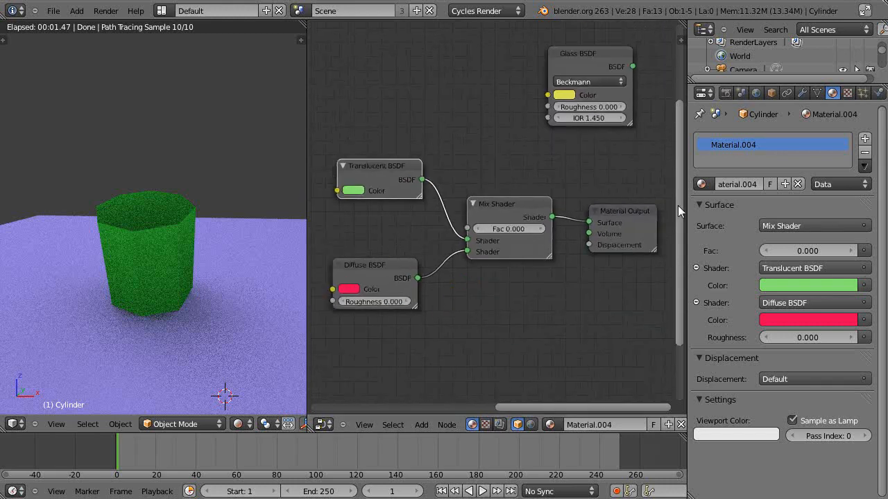
mouse_move(576, 175)
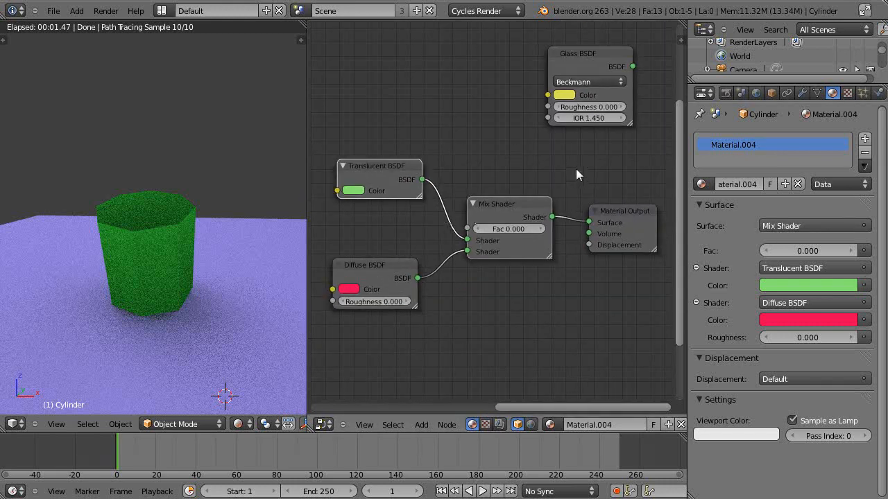
mouse_move(458, 228)
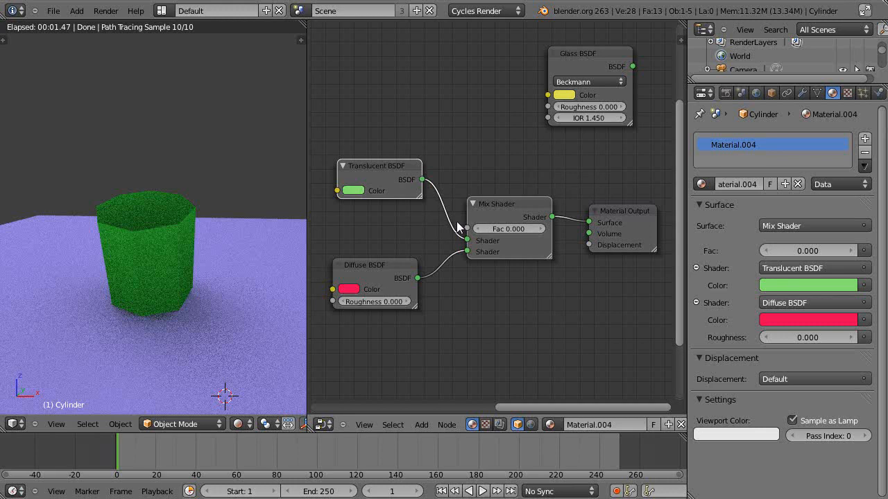
mouse_move(456, 315)
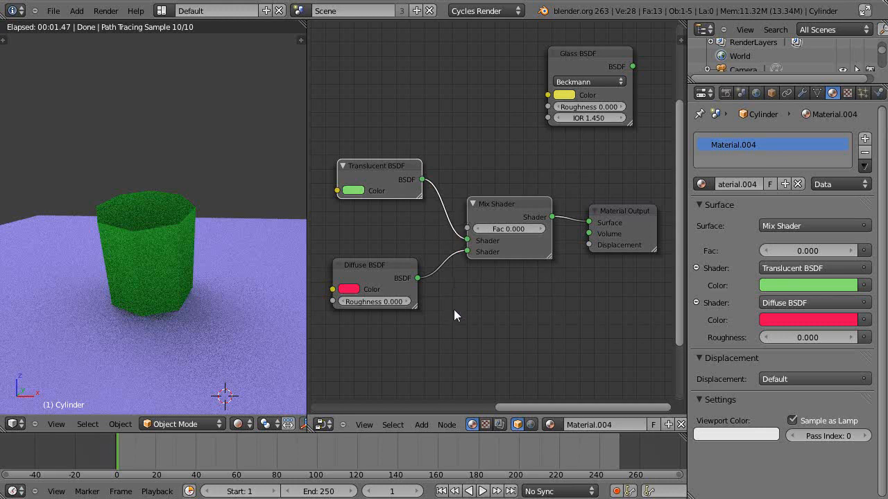
mouse_move(461, 319)
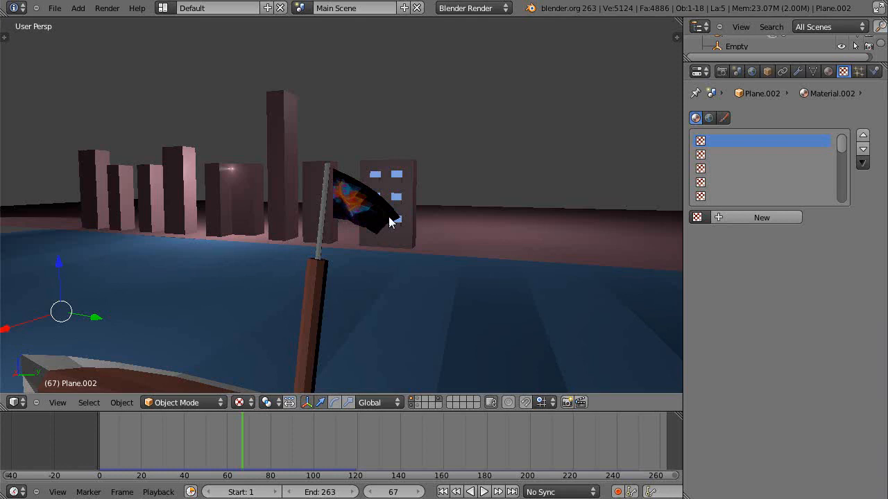
mouse_move(389, 228)
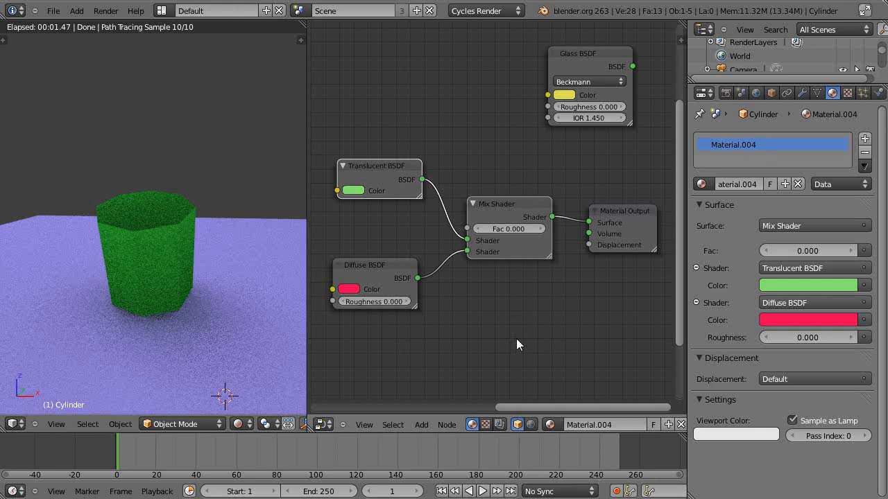
mouse_move(513, 328)
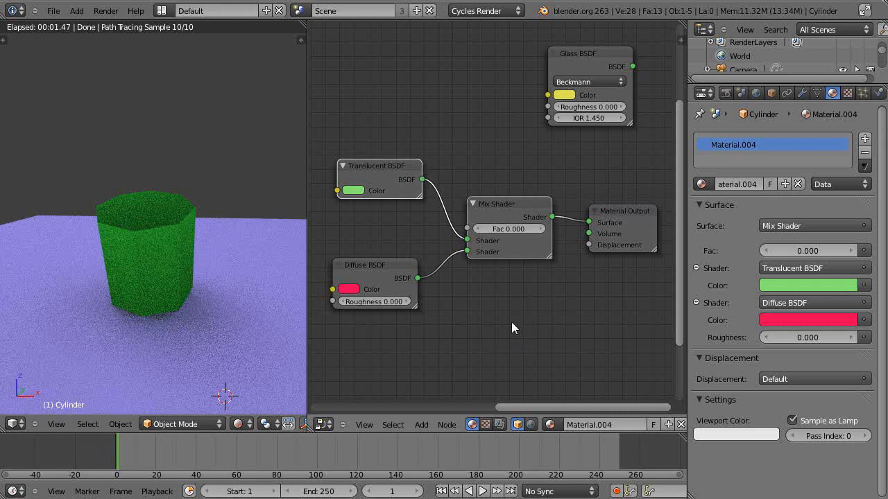
mouse_move(514, 263)
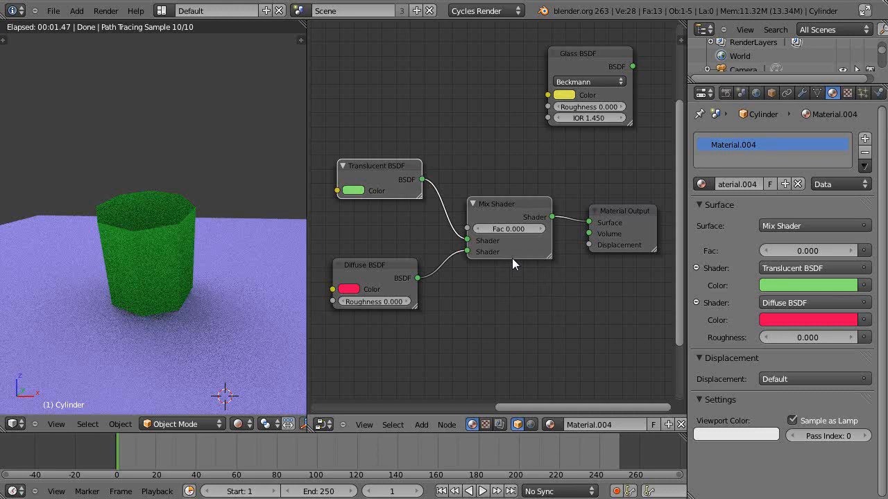
mouse_move(534, 253)
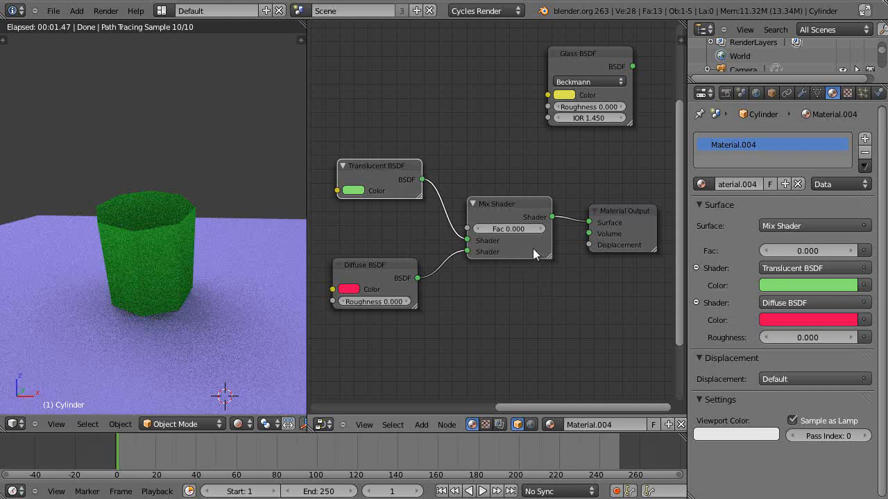
mouse_move(464, 298)
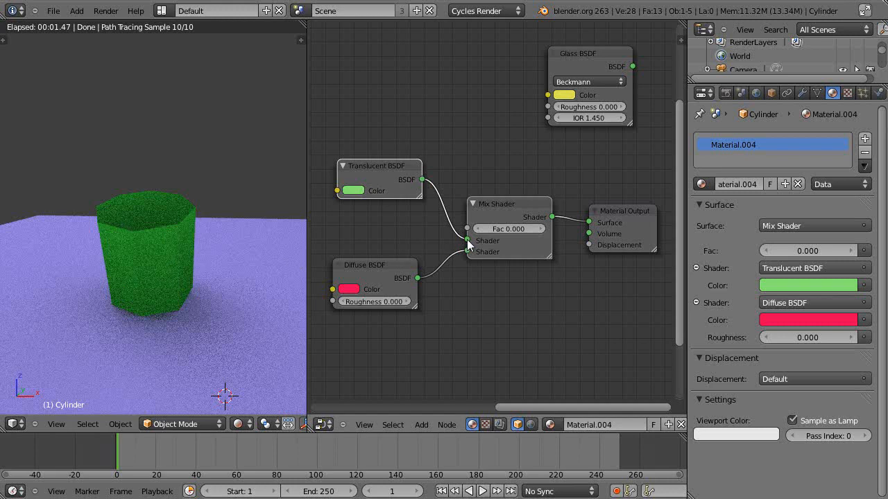
mouse_move(564, 210)
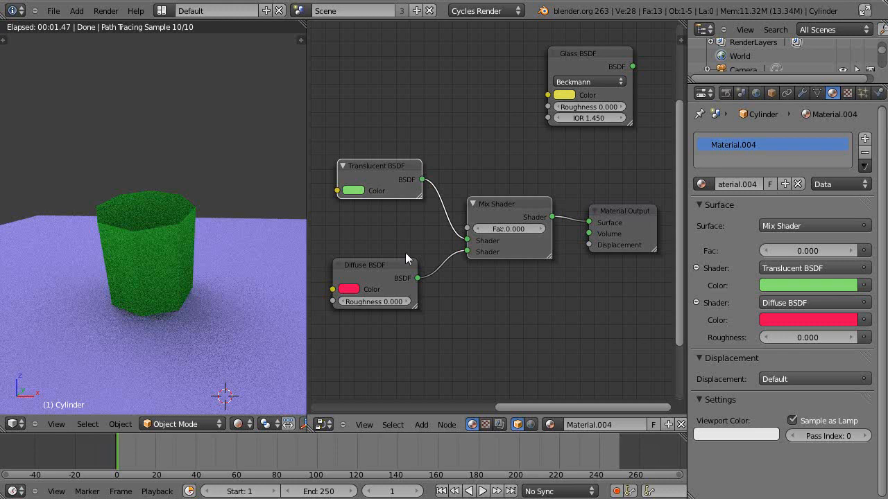
mouse_move(155, 260)
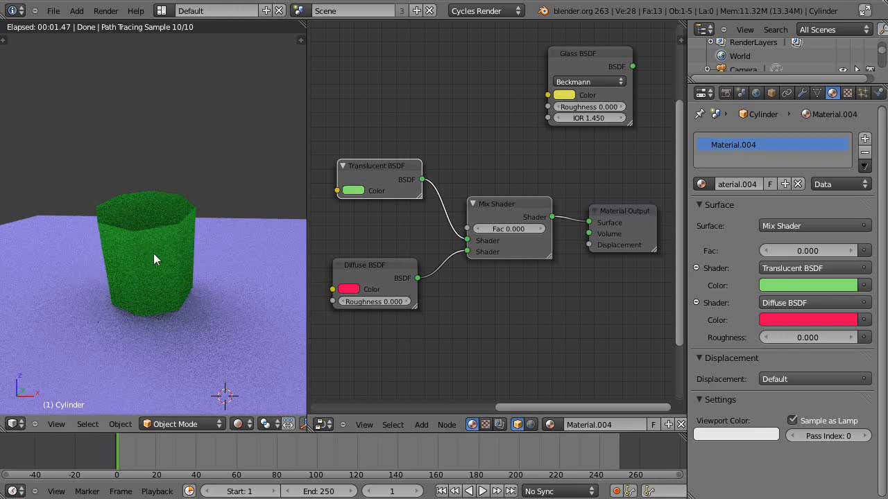
mouse_move(165, 242)
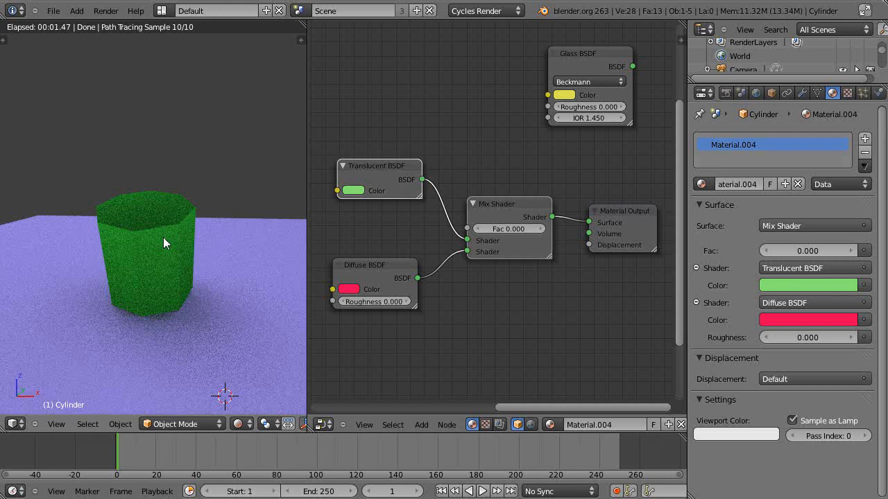
mouse_move(134, 278)
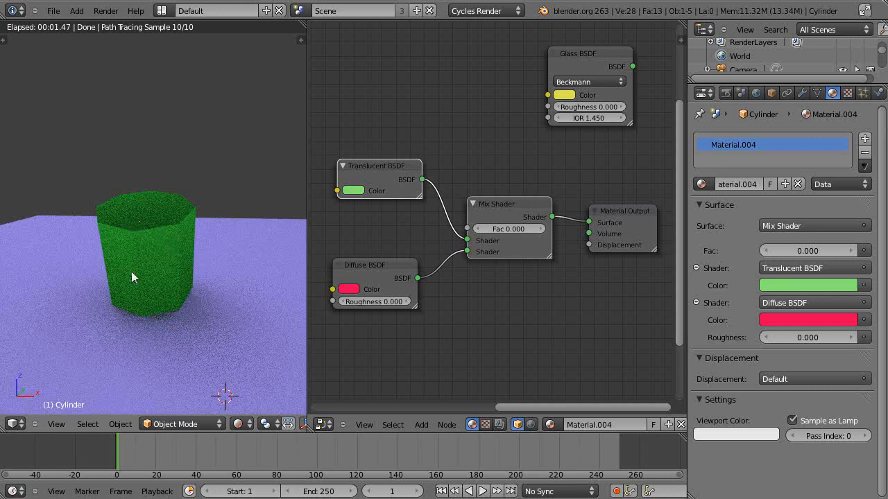
mouse_move(169, 233)
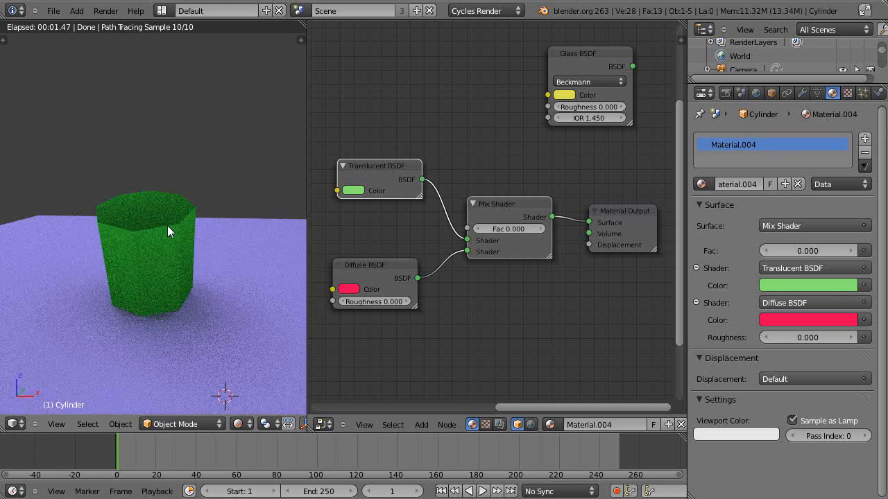
mouse_move(193, 214)
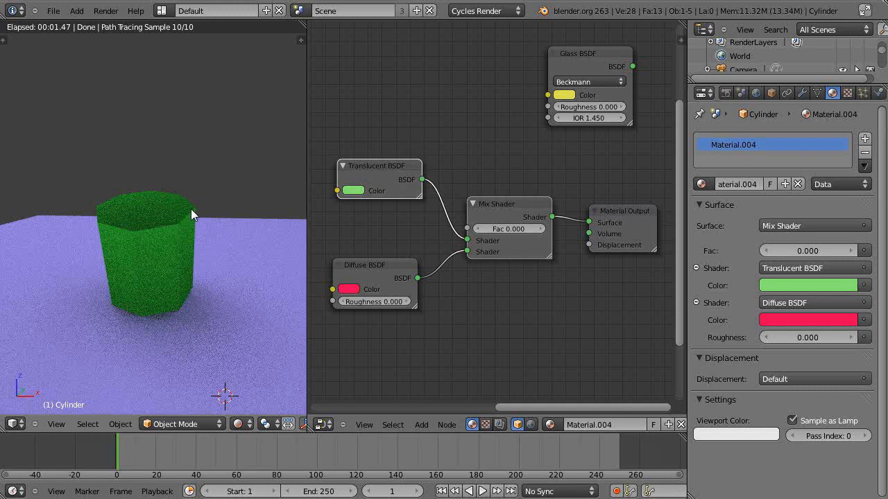
mouse_move(178, 225)
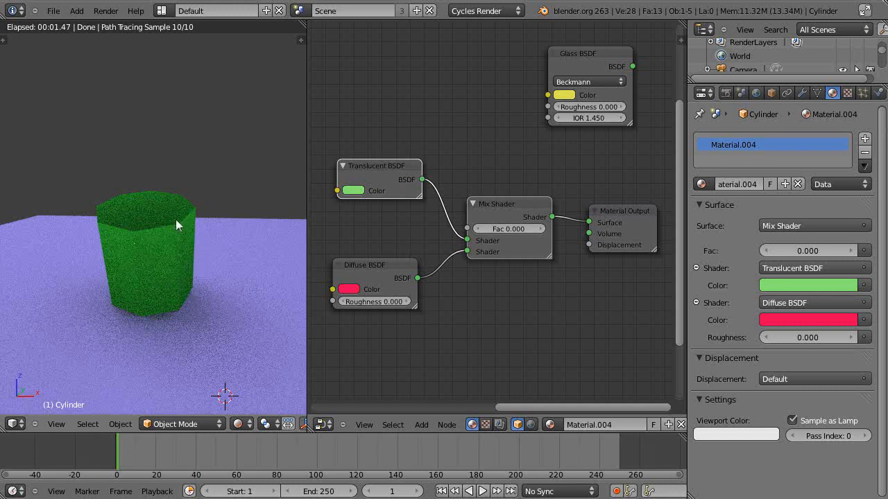
mouse_move(185, 215)
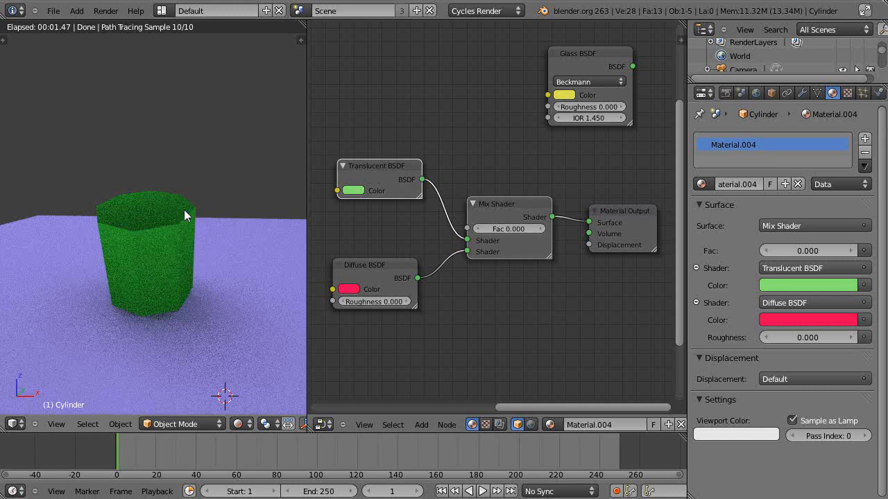
mouse_move(479, 305)
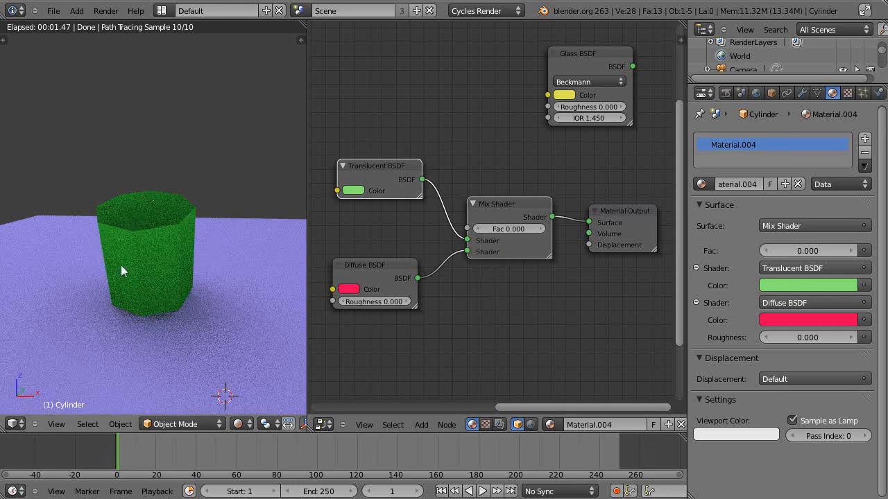
mouse_move(183, 261)
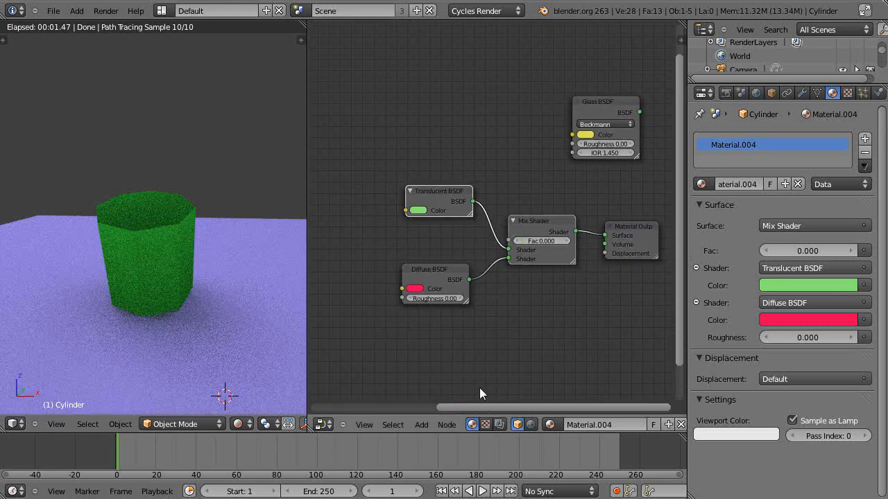
mouse_move(420, 425)
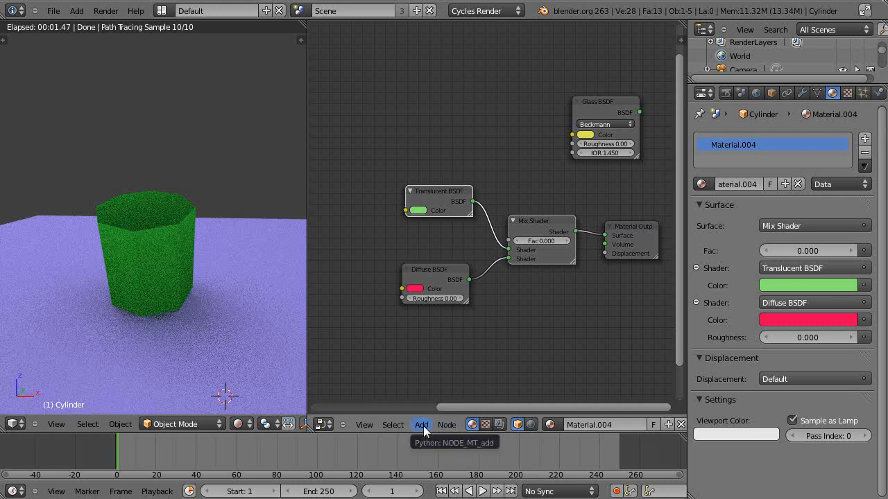
Add a Musgrave Texture node to the cylinder's material from the Add > Texture menu.
left_click(420, 425)
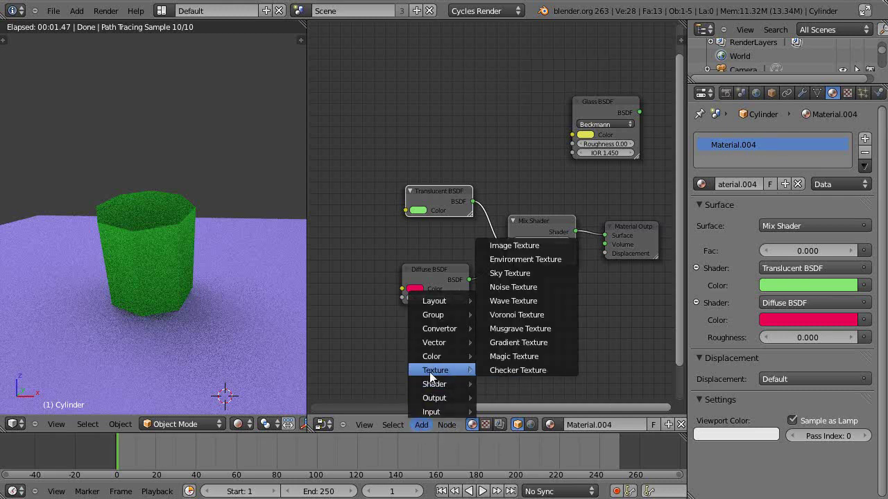
mouse_move(511, 259)
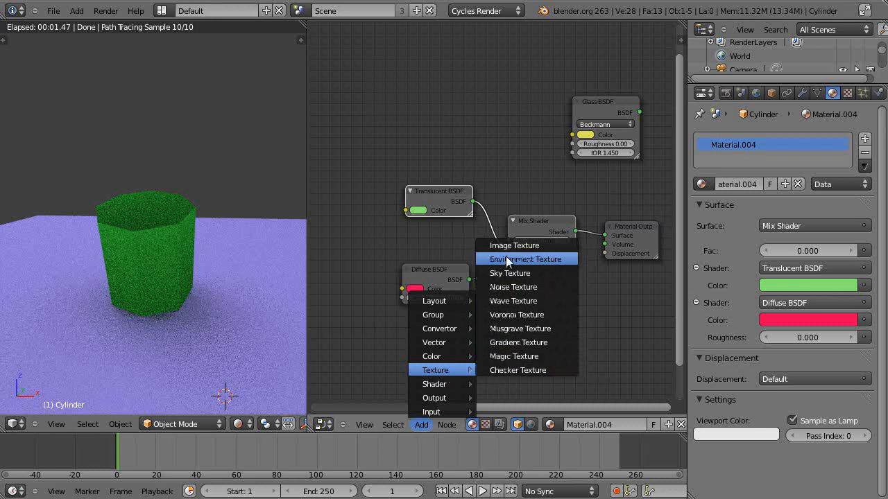
mouse_move(513, 286)
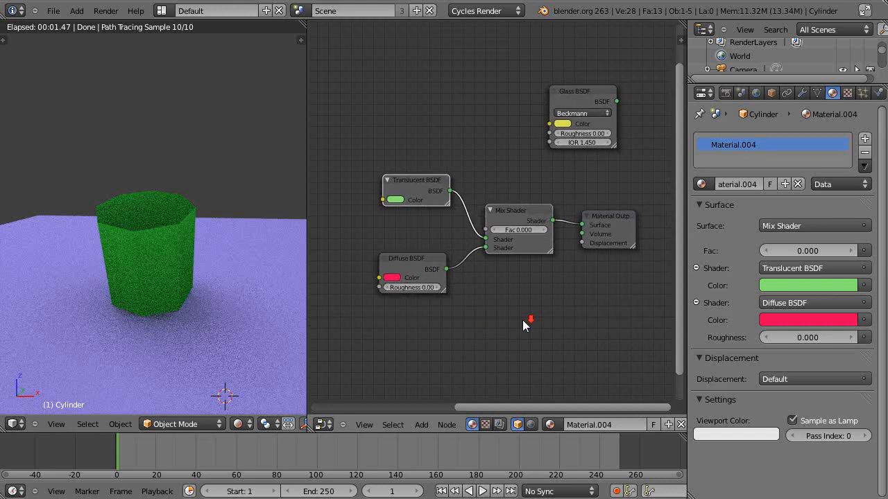
mouse_move(526, 325)
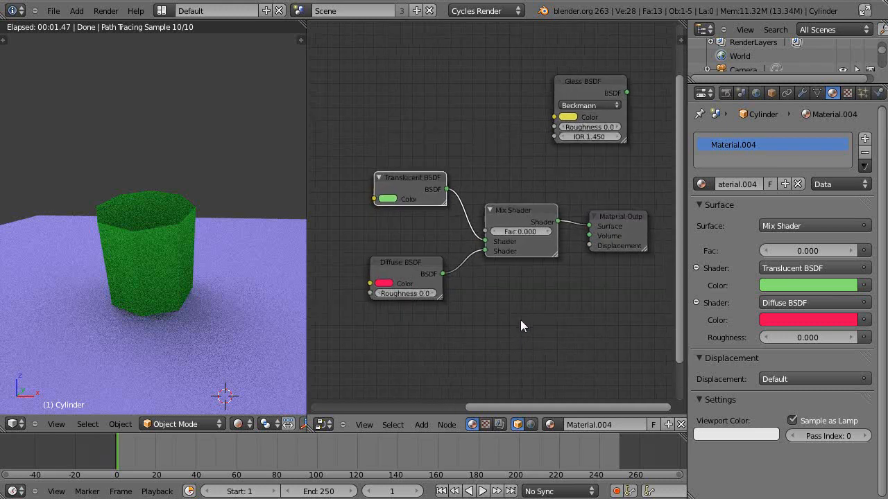
mouse_move(502, 338)
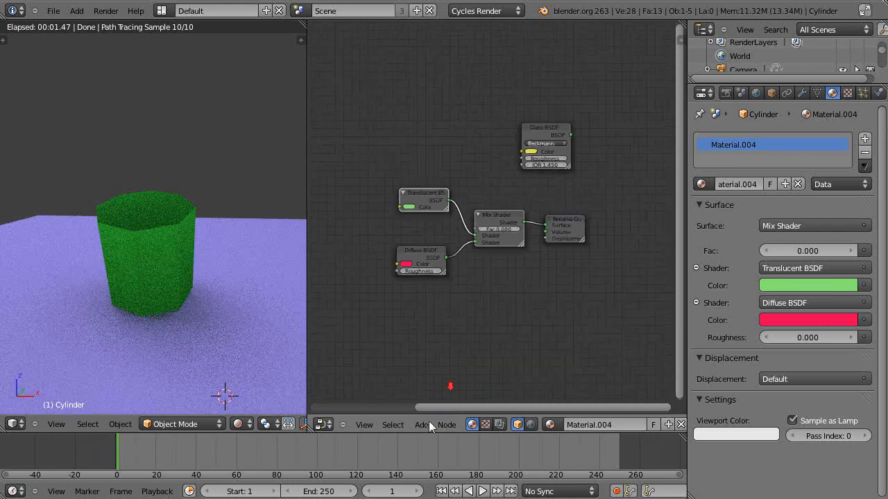
left_click(420, 424)
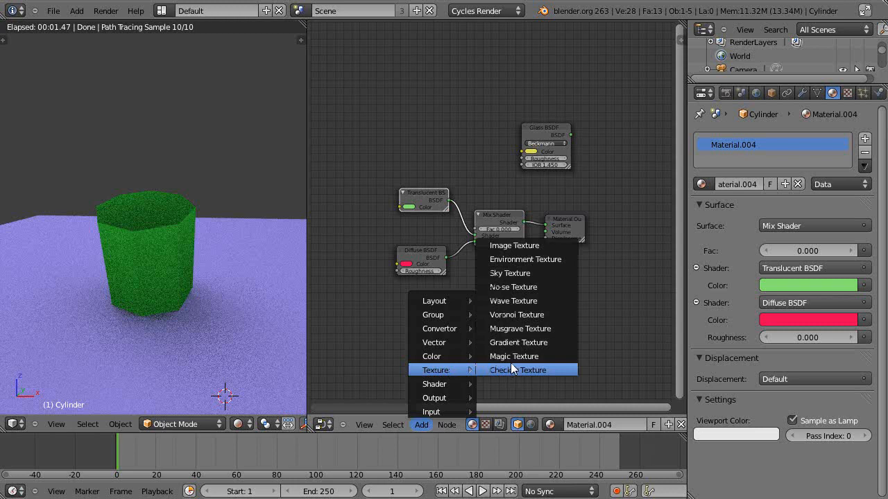
mouse_move(519, 327)
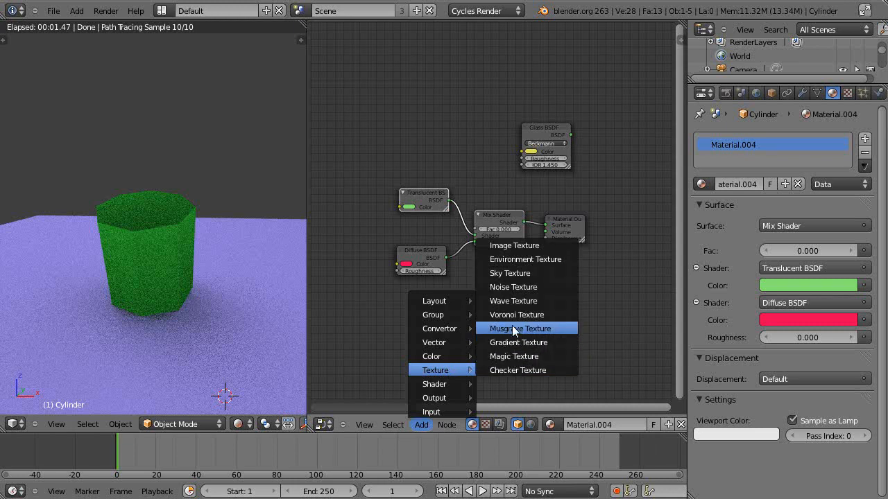
left_click(522, 327)
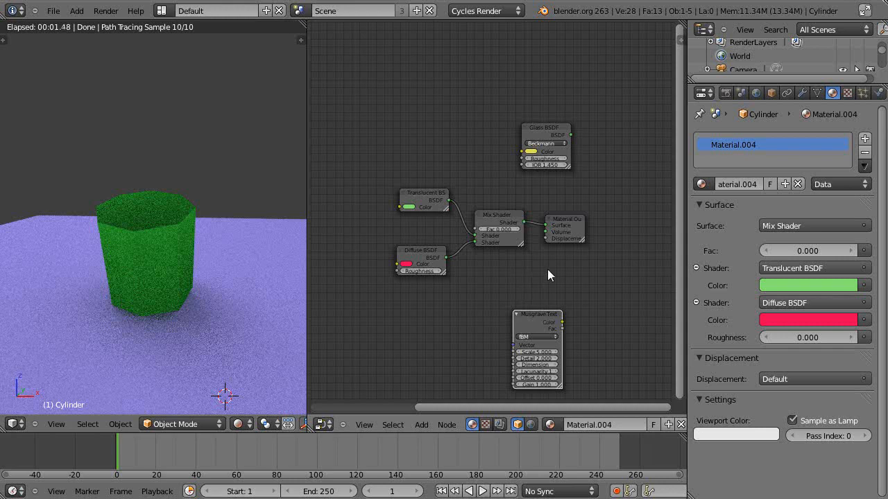
mouse_move(561, 223)
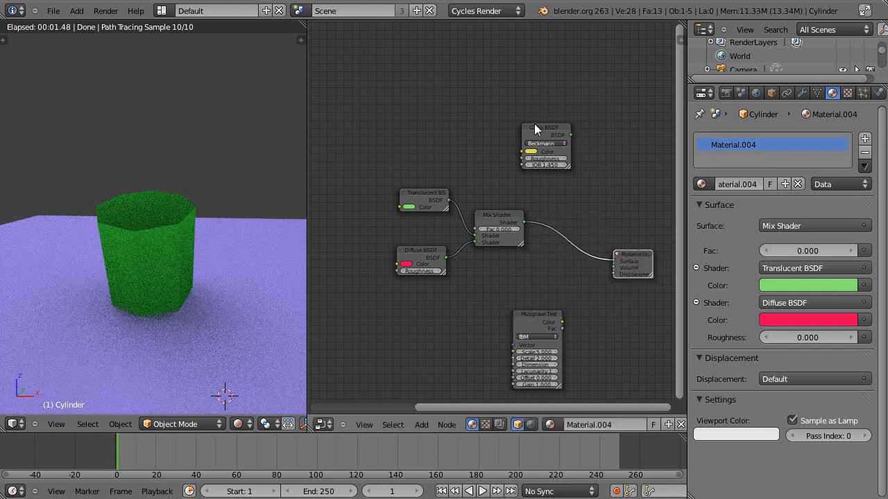
Spread the Glass BSDF, Translucent BSDF and Mix Shader nodes apart to make room.
left_click_drag(544, 132, 621, 172)
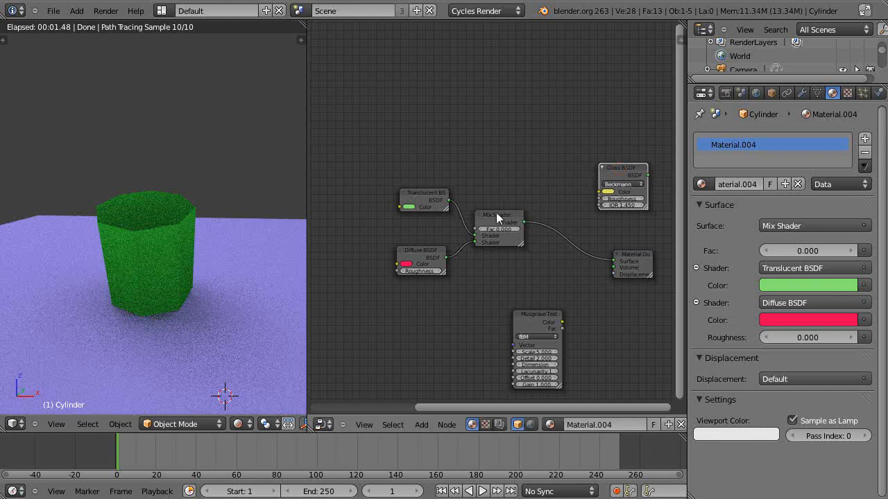
left_click_drag(425, 201, 483, 193)
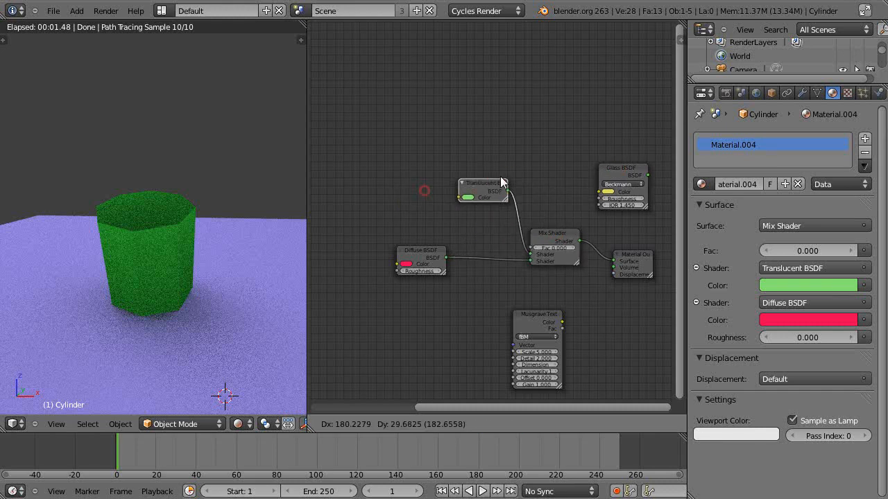
left_click_drag(419, 261, 492, 287)
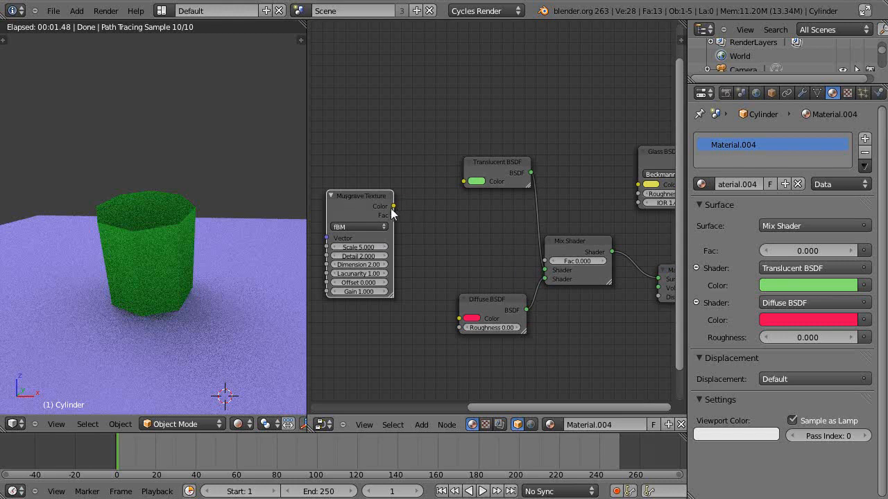
mouse_move(420, 214)
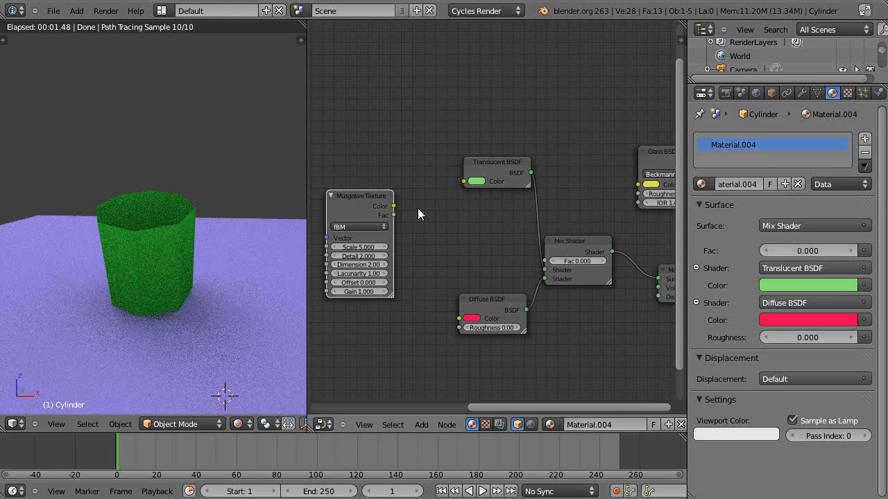
mouse_move(375, 205)
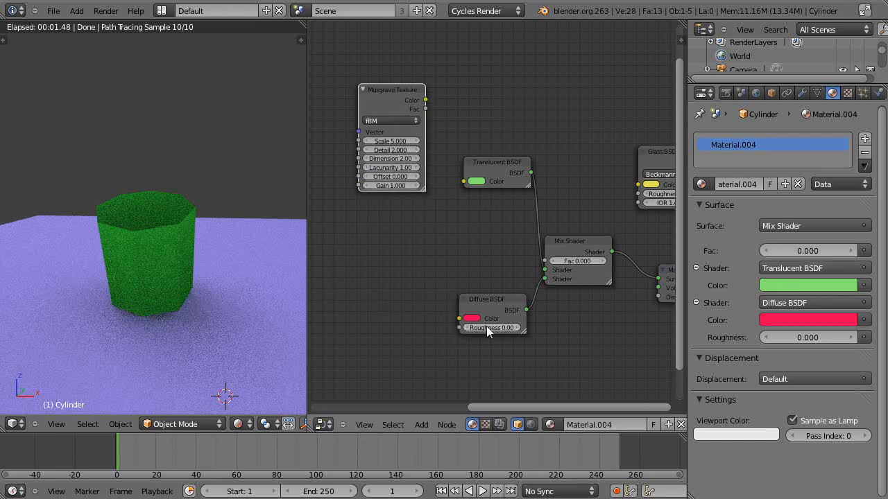
Link the Musgrave Color output into the Diffuse BSDF Color and tidy the layout.
left_click_drag(391, 89, 397, 286)
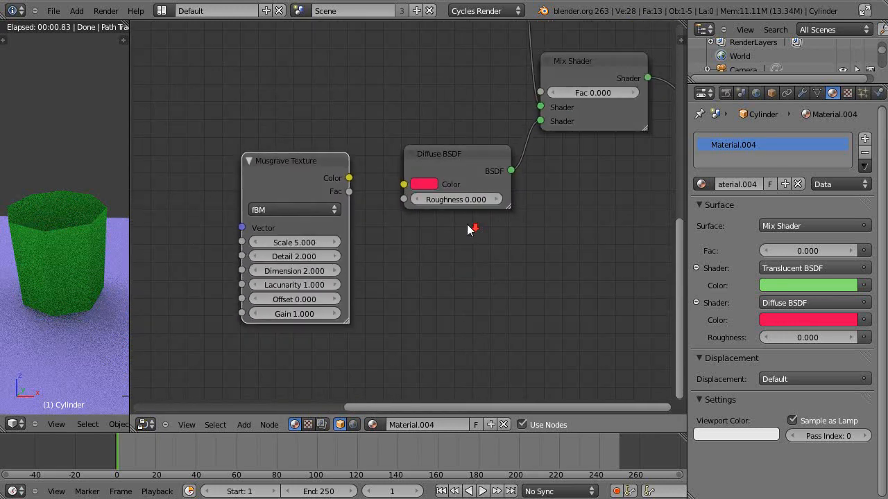
mouse_move(353, 186)
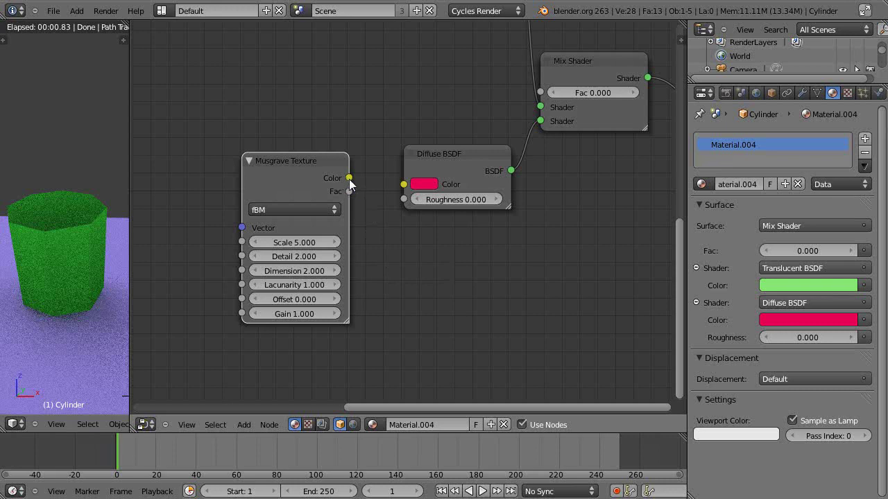
left_click_drag(349, 177, 402, 185)
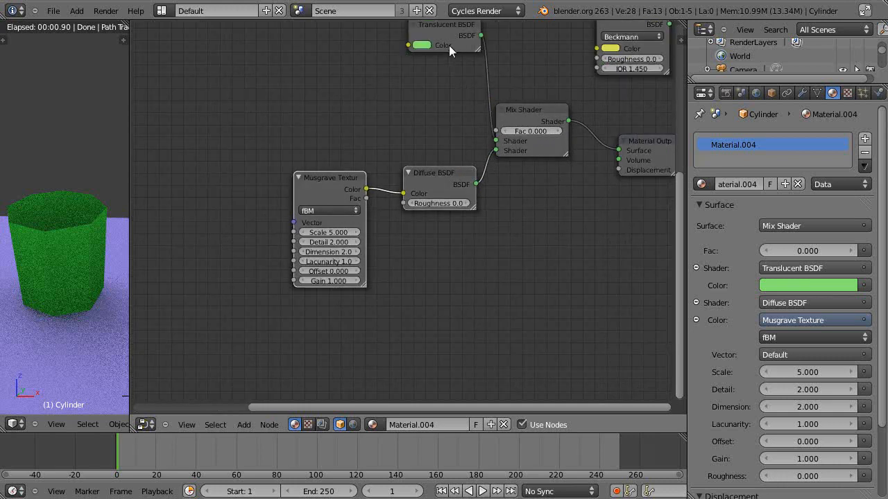
mouse_move(510, 133)
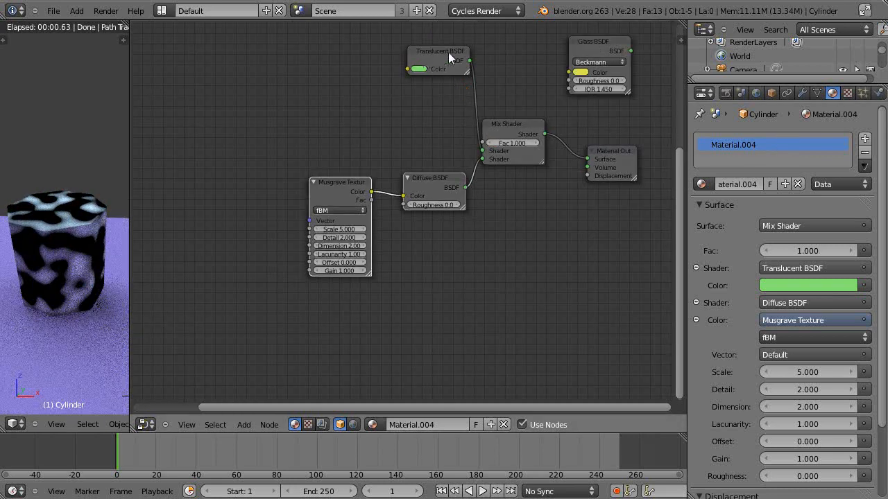
left_click_drag(439, 58, 430, 96)
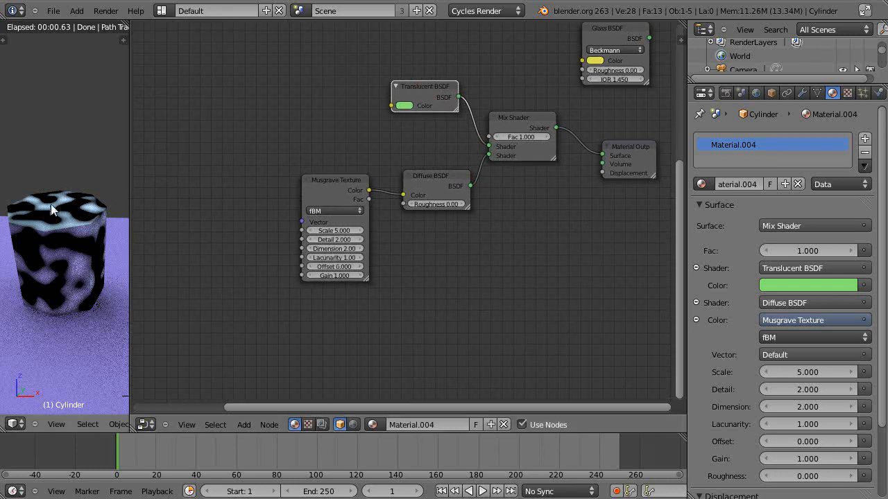
mouse_move(570, 227)
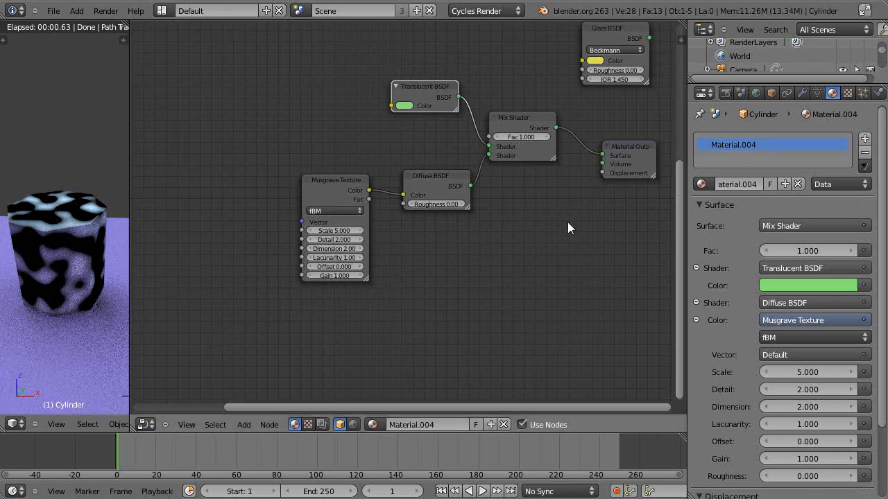
mouse_move(451, 187)
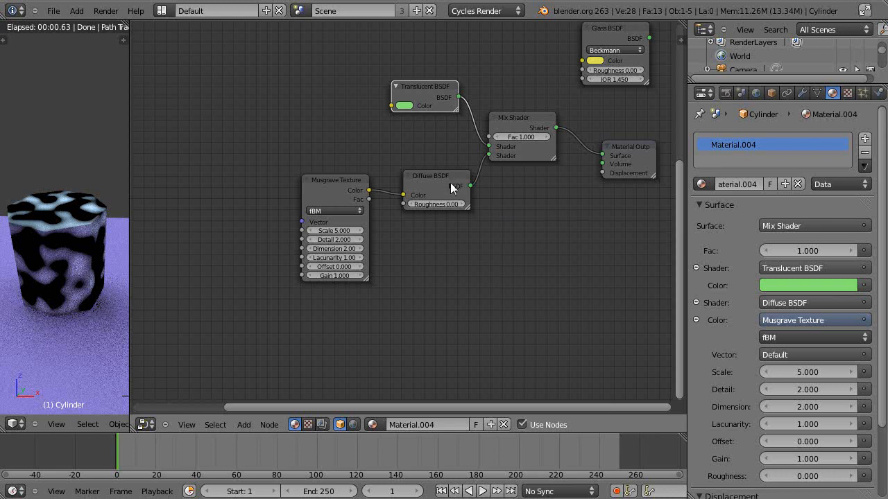
mouse_move(438, 100)
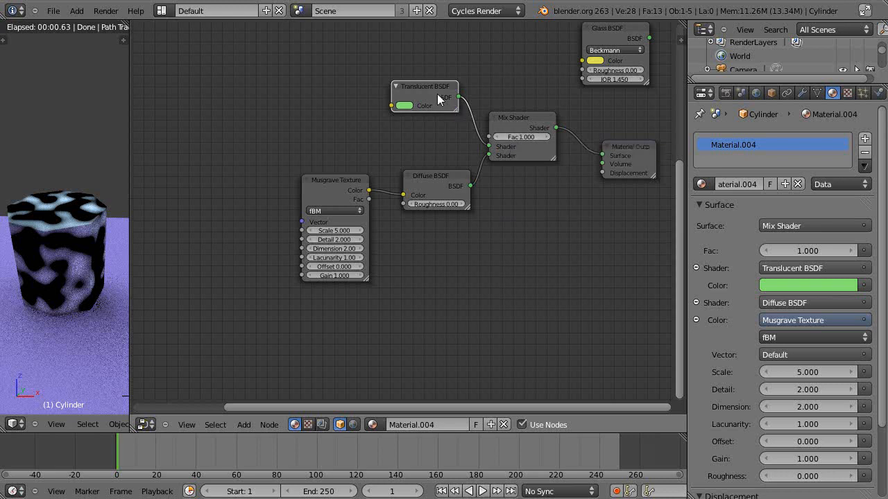
mouse_move(430, 101)
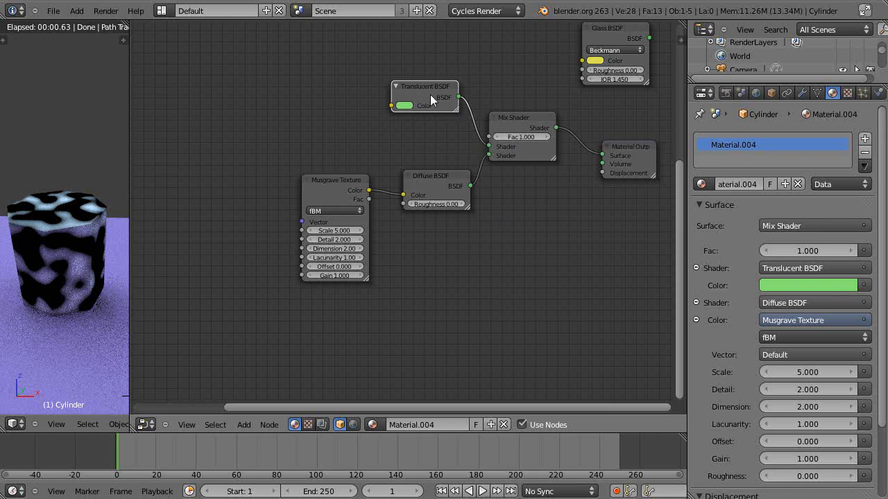
mouse_move(100, 244)
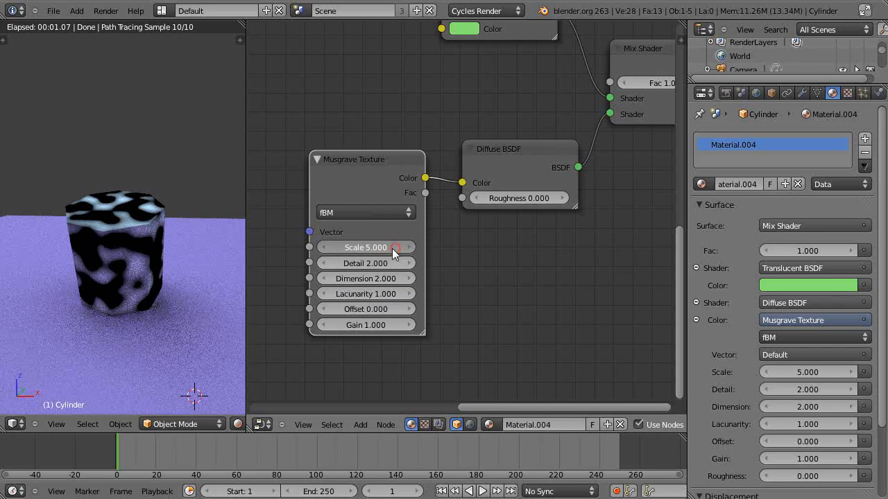
Adjust the Musgrave Scale field up through about 4.5 to settle near 11.7.
left_click_drag(395, 247, 368, 247)
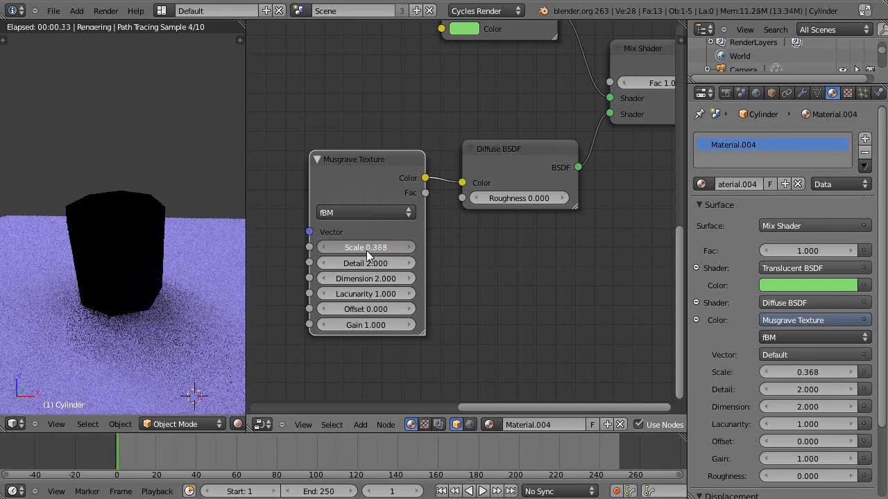
left_click_drag(340, 247, 391, 246)
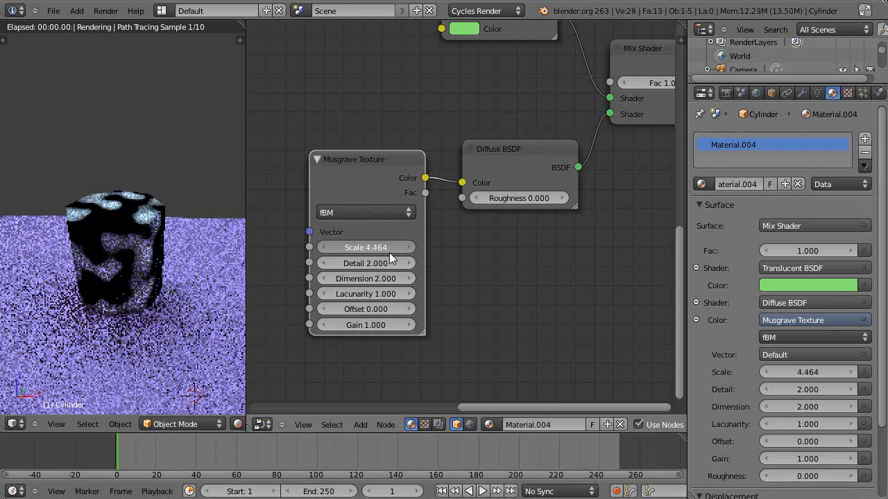
left_click_drag(347, 247, 366, 247)
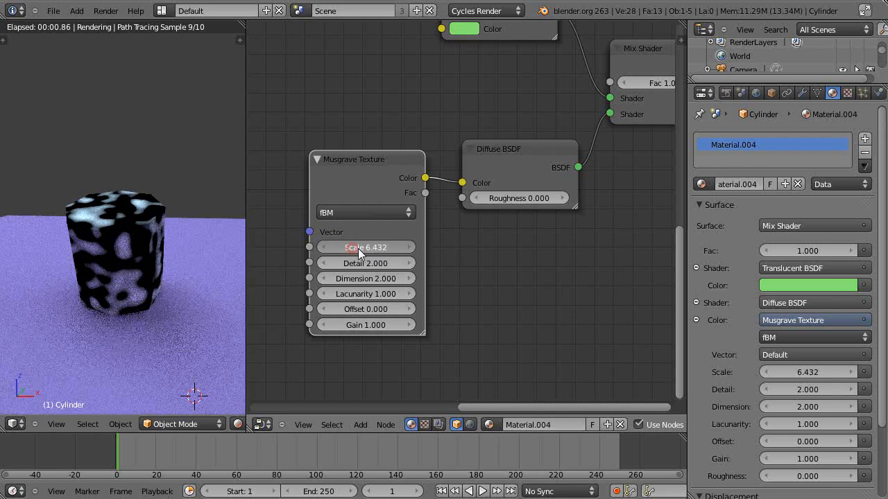
left_click_drag(353, 247, 386, 246)
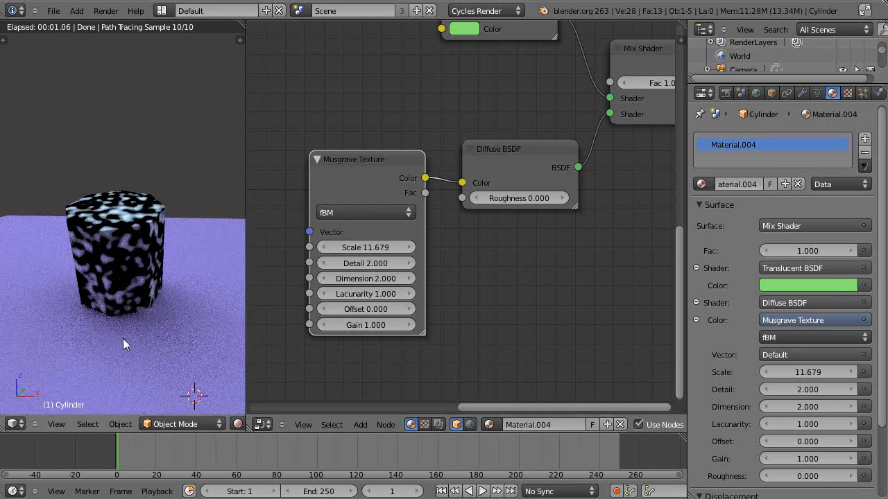
mouse_move(155, 376)
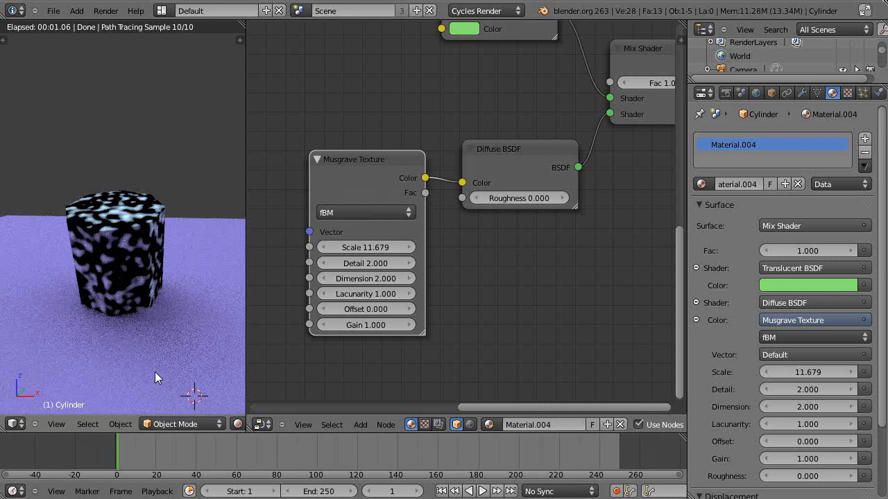
mouse_move(155, 373)
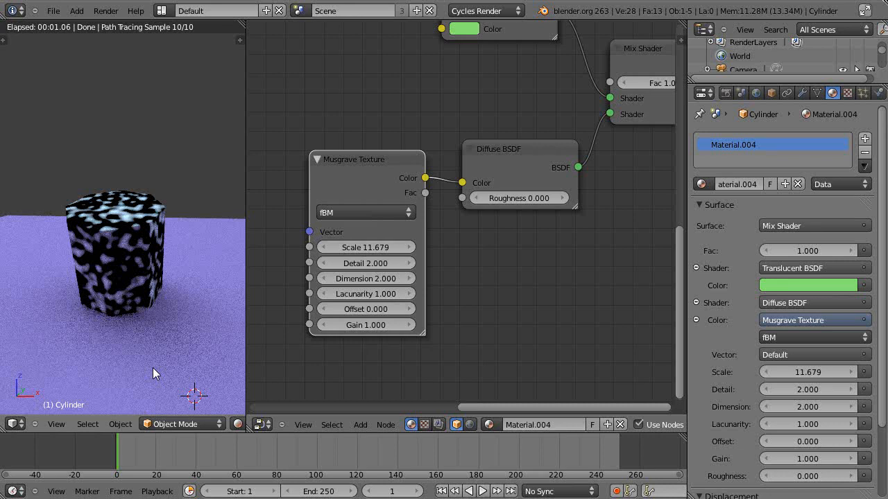
mouse_move(233, 346)
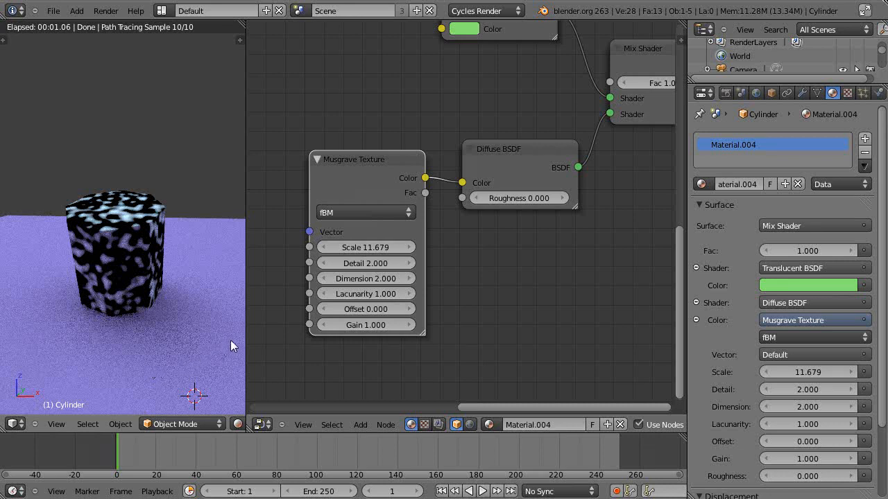
mouse_move(180, 331)
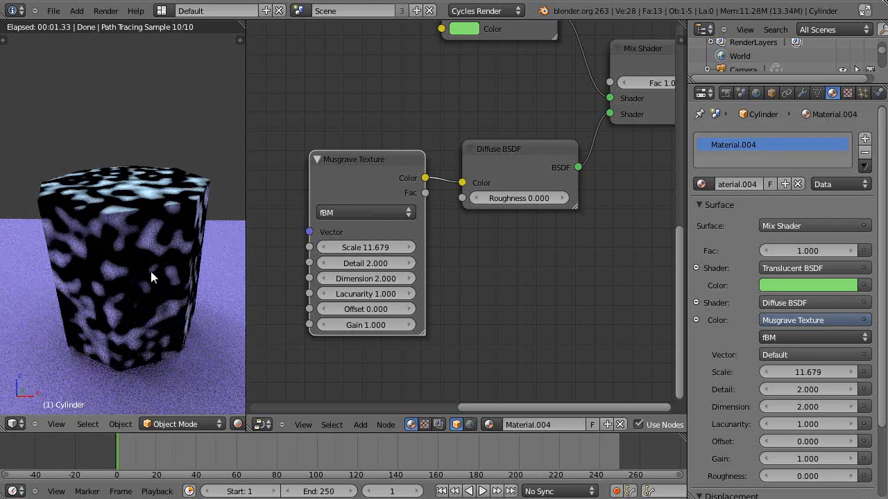
mouse_move(142, 255)
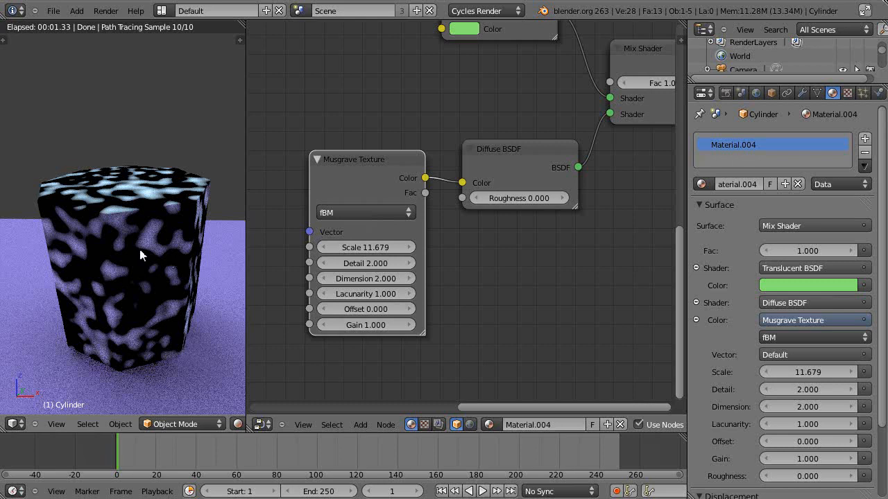
mouse_move(339, 314)
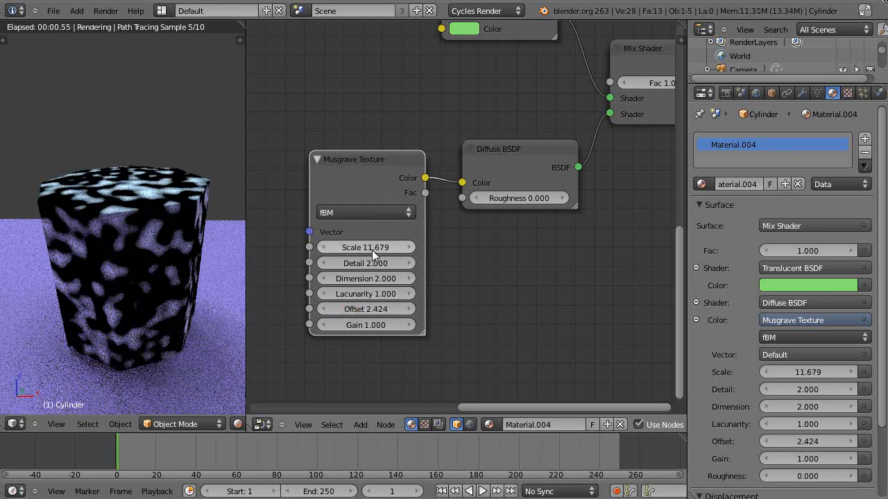
Lower the Musgrave Scale field to about 10.2 for larger blotches.
left_click_drag(374, 247, 361, 246)
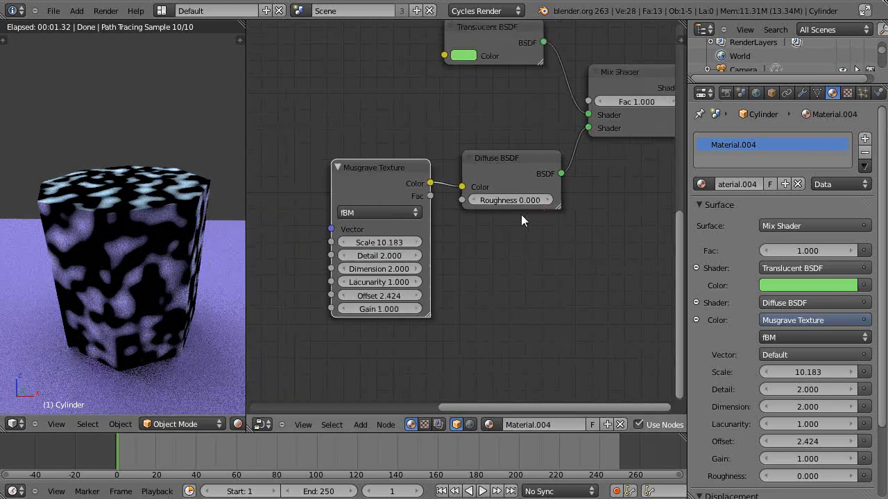
mouse_move(128, 238)
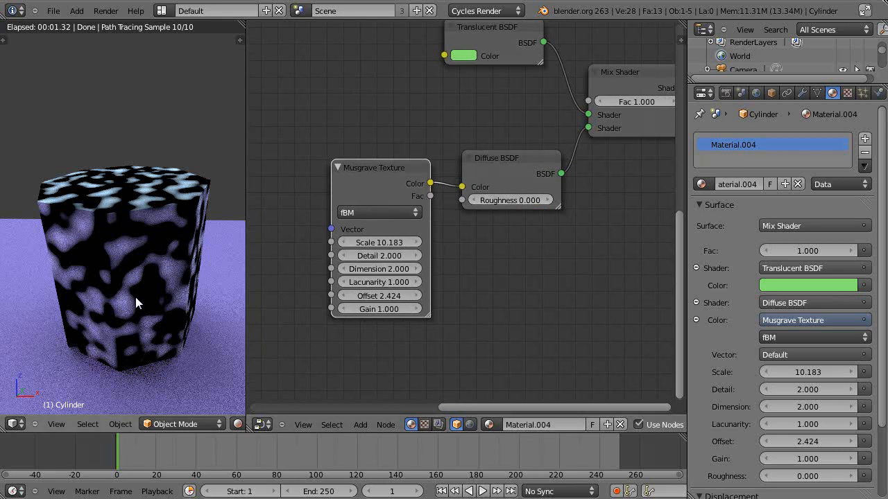
mouse_move(183, 286)
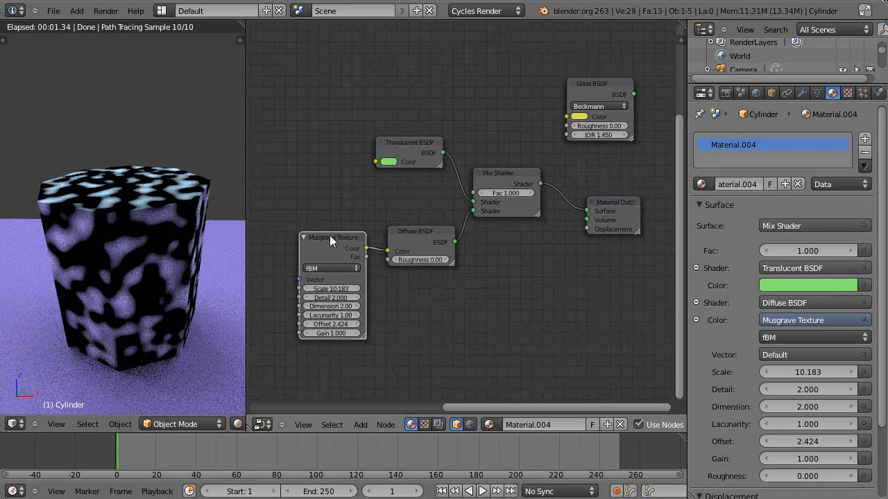
Move the Musgrave node aside and set the new Gradient Texture type to Quadratic.
left_click_drag(332, 237, 314, 75)
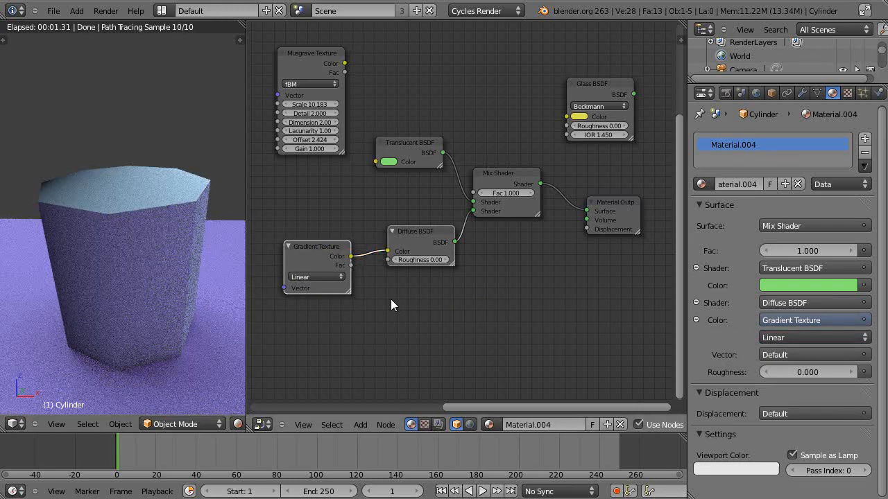
left_click(310, 276)
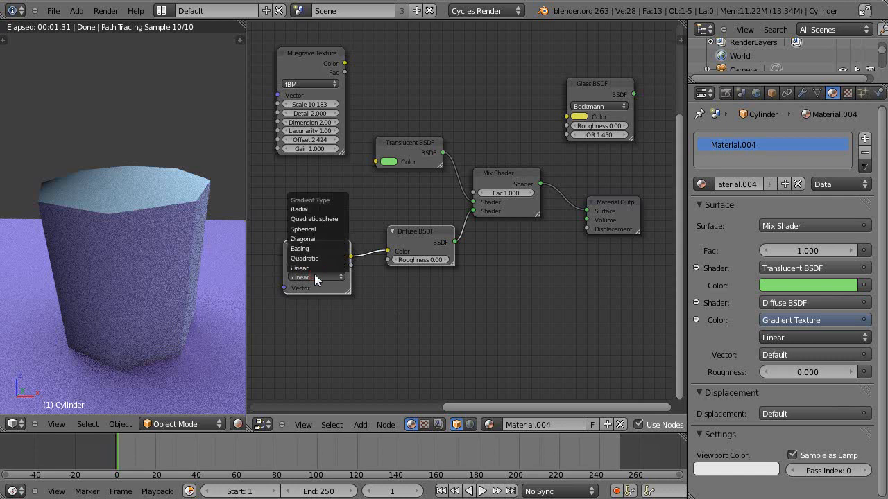
left_click(305, 257)
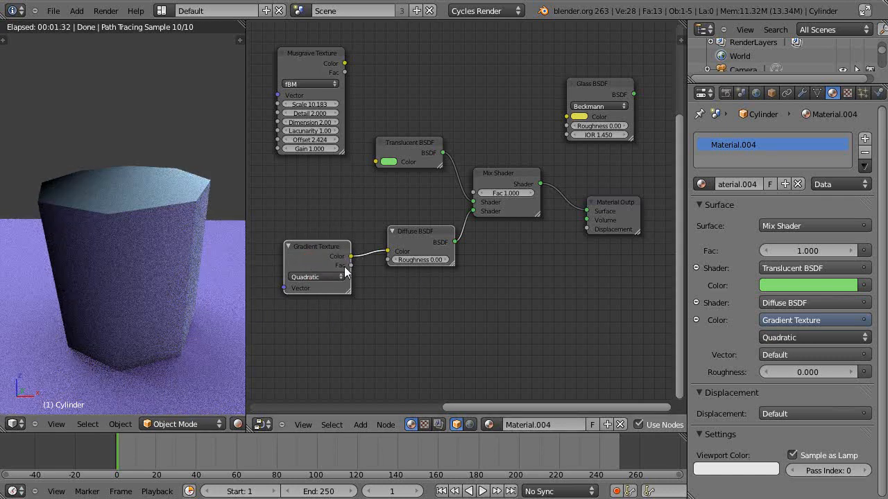
Try the Spherical gradient type, then settle on Diagonal.
left_click(311, 276)
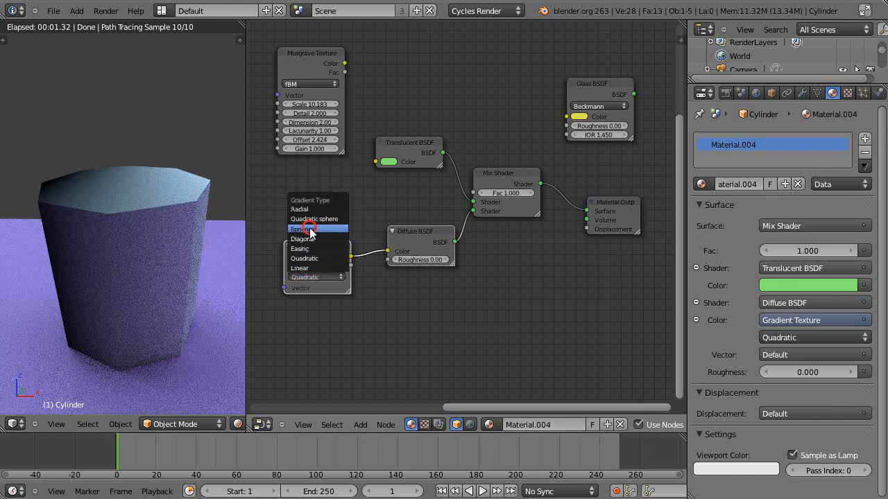
left_click(308, 229)
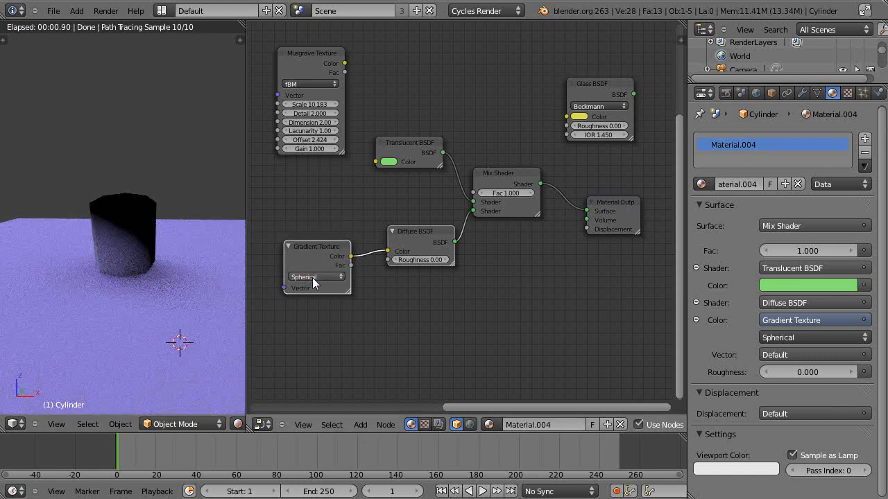
left_click(316, 276)
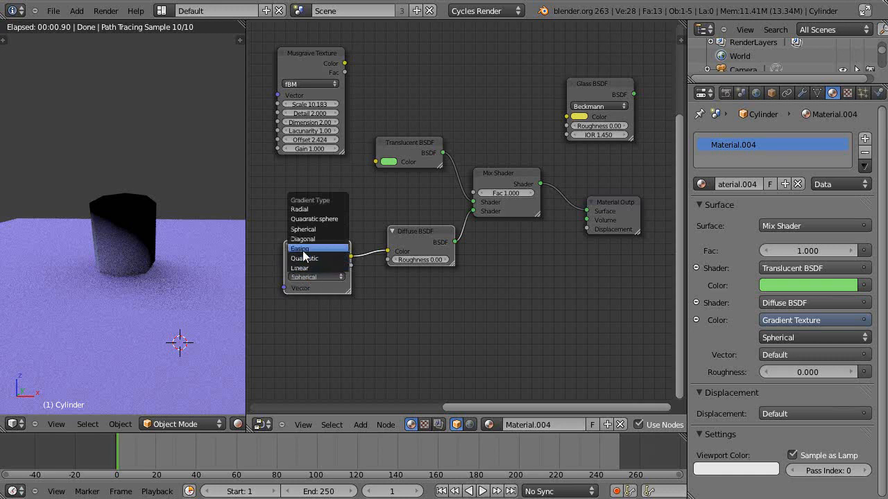
mouse_move(302, 238)
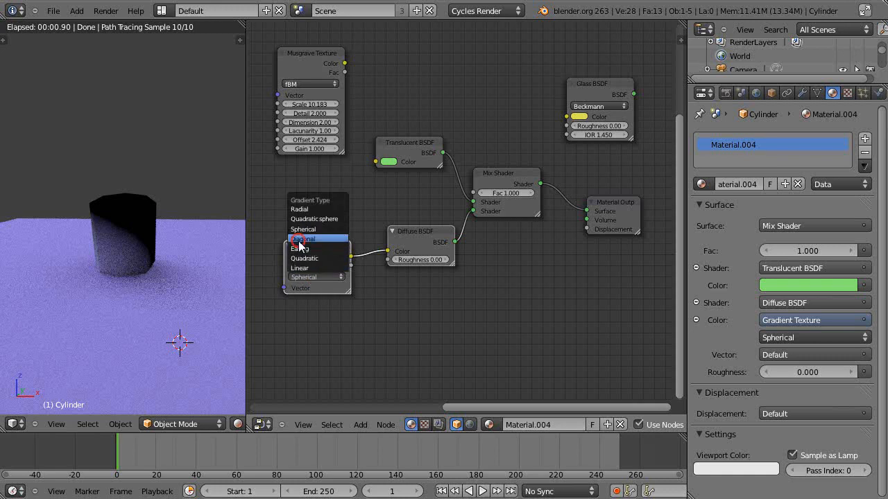
left_click(303, 238)
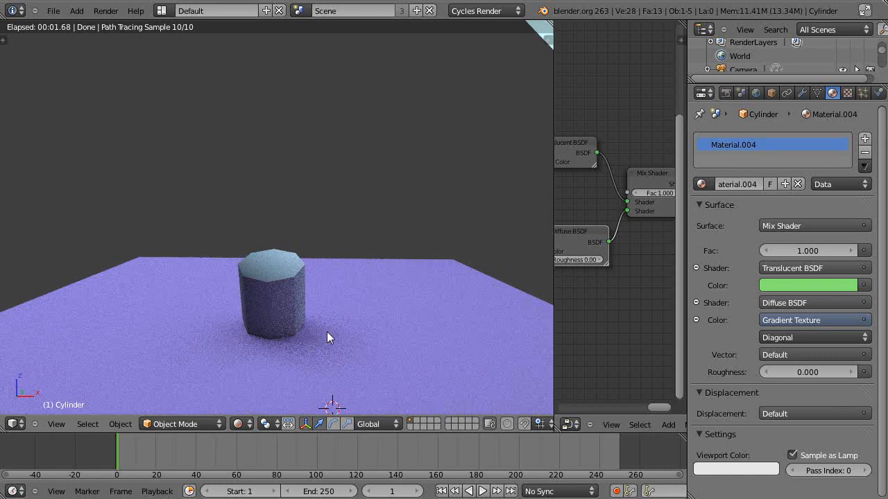
mouse_move(342, 352)
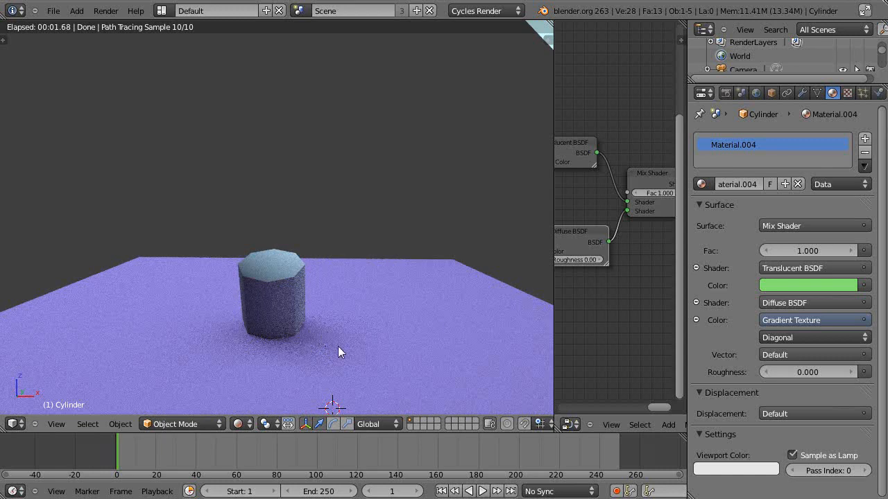
mouse_move(308, 292)
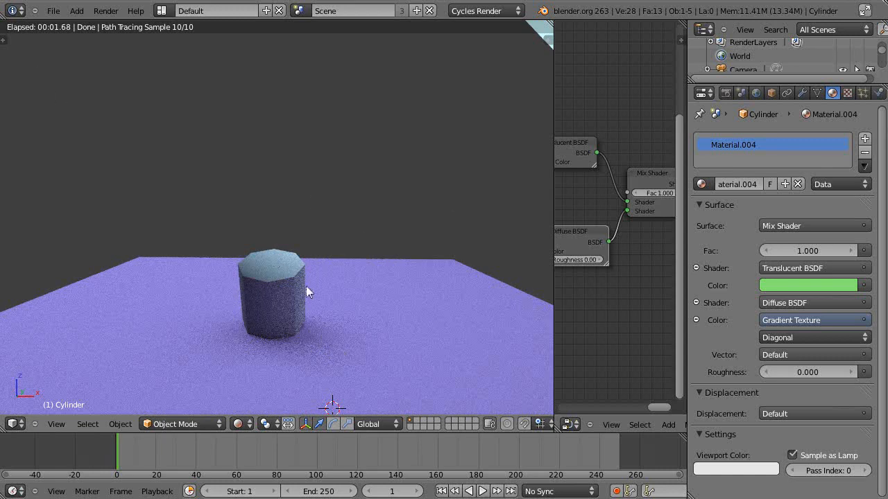
mouse_move(322, 368)
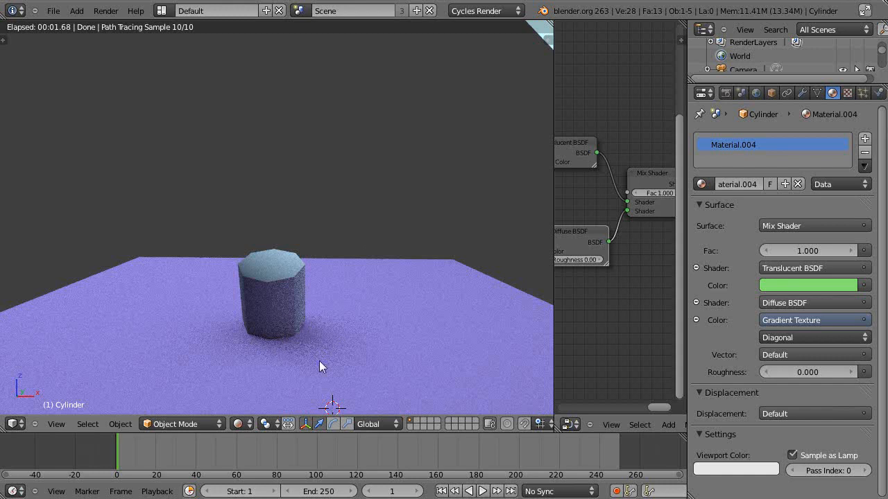
mouse_move(330, 363)
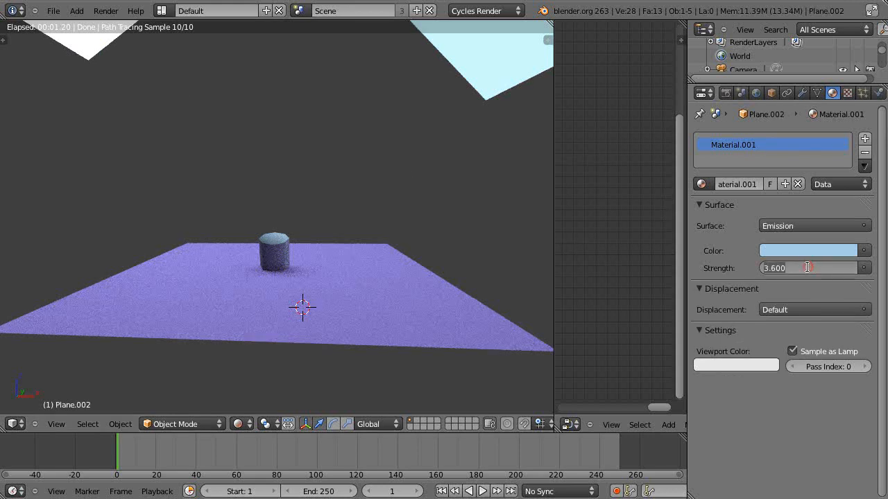
Set the light plane's Emission Strength to 10 and widen the Node Editor area.
type("10.000")
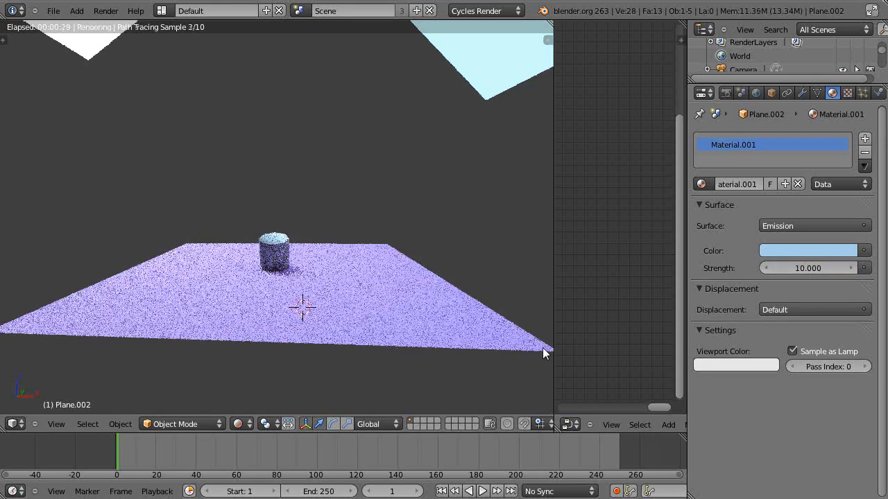
mouse_move(290, 291)
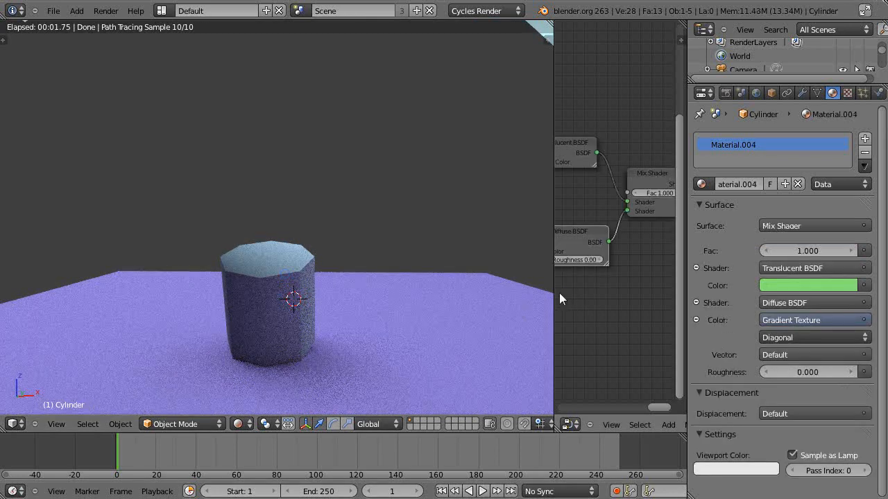
left_click_drag(552, 278, 389, 291)
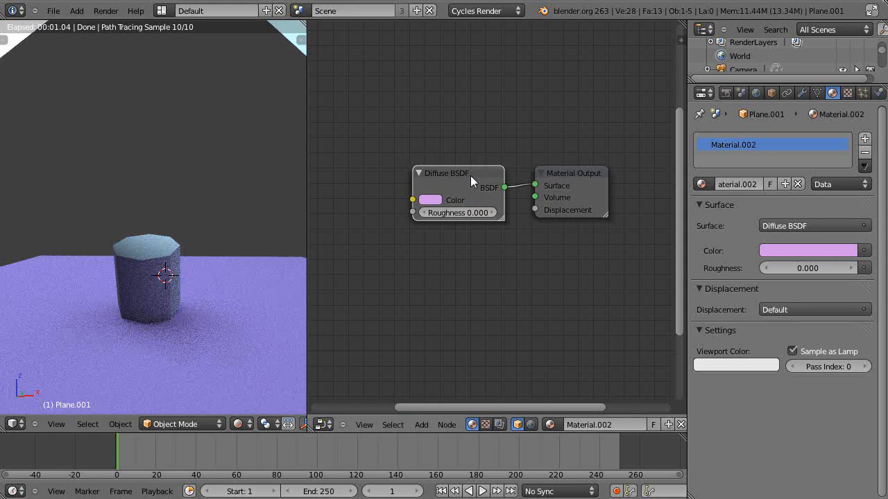
Add a Wave Texture feeding the Diffuse BSDF Color with Distortion raised to about 44.
left_click(422, 424)
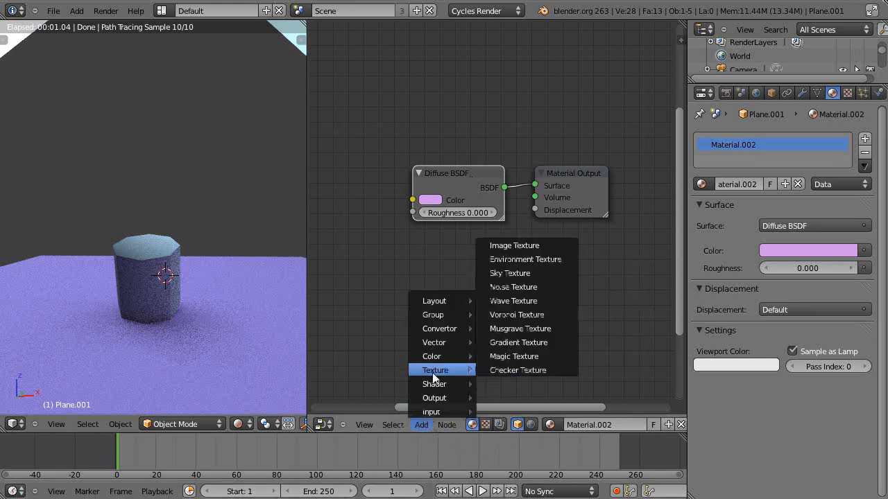
mouse_move(513, 299)
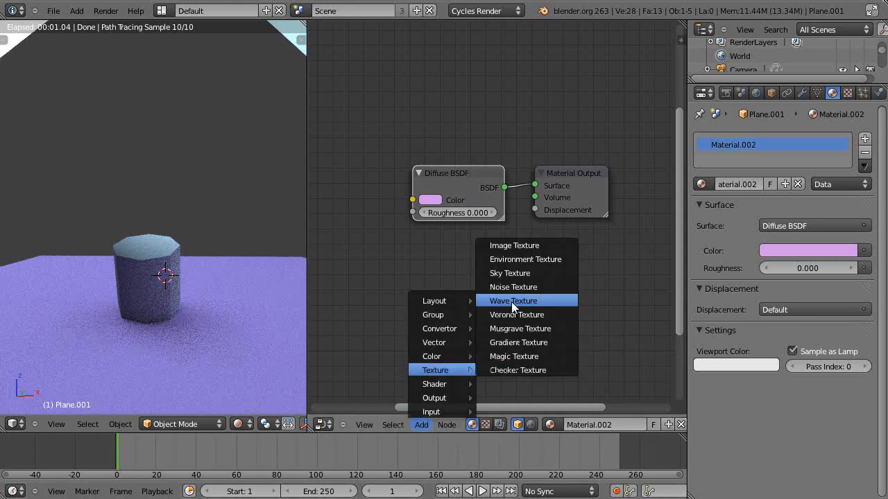
left_click(513, 300)
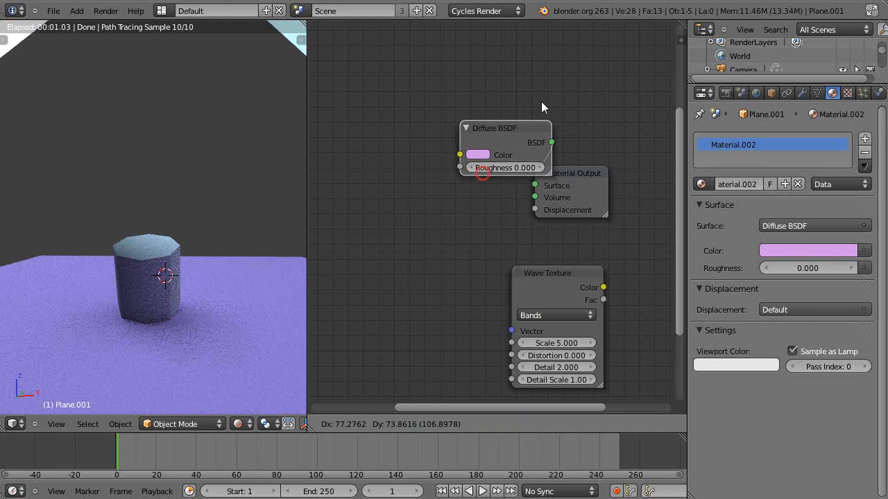
left_click_drag(547, 272, 444, 225)
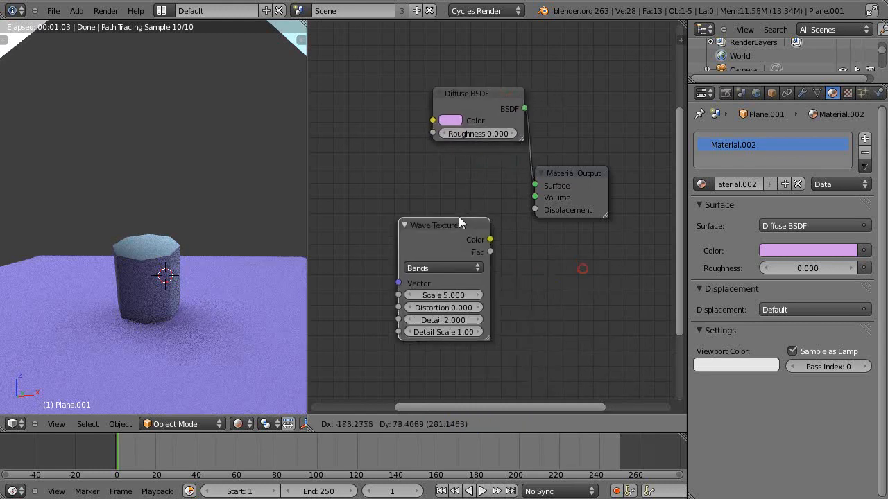
left_click_drag(491, 239, 431, 119)
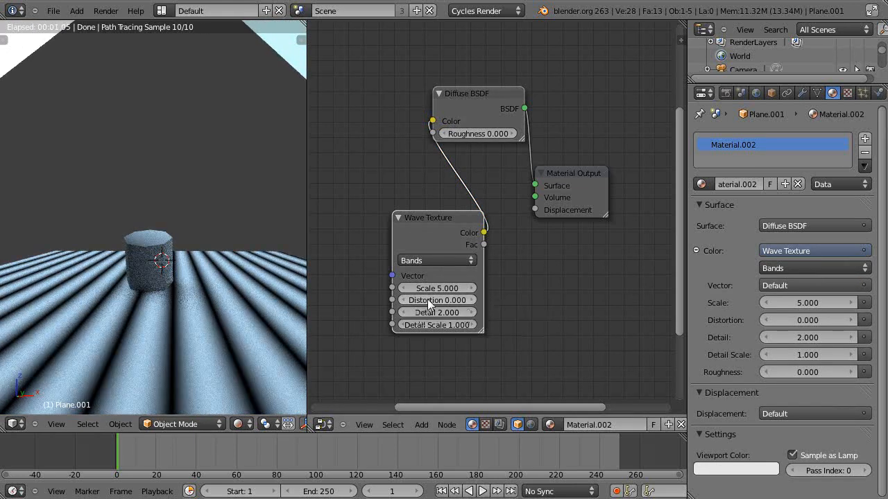
left_click_drag(416, 300, 472, 299)
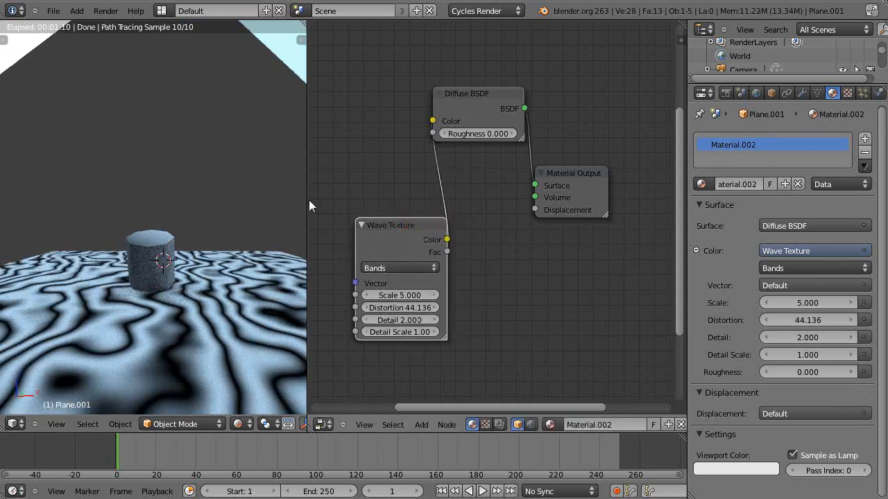
mouse_move(495, 387)
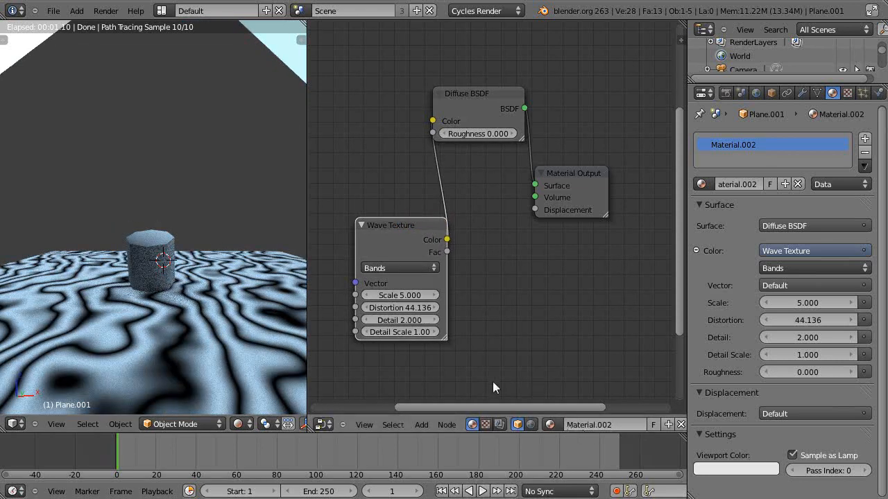